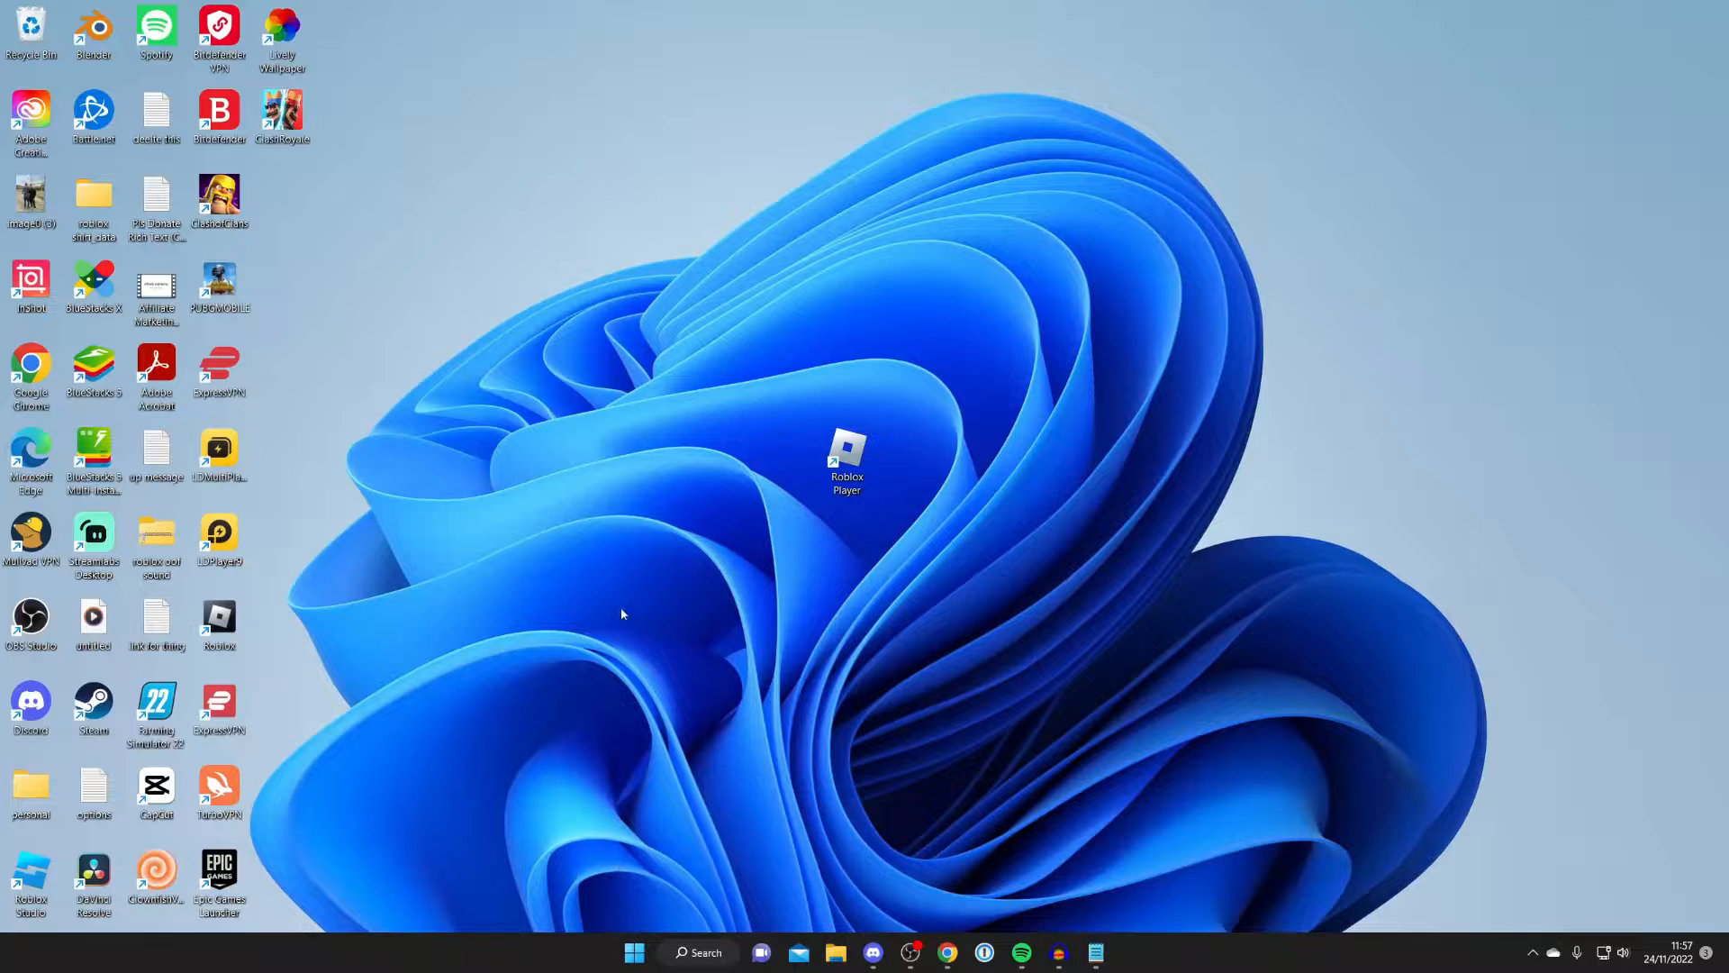
pyautogui.moveTo(609, 894)
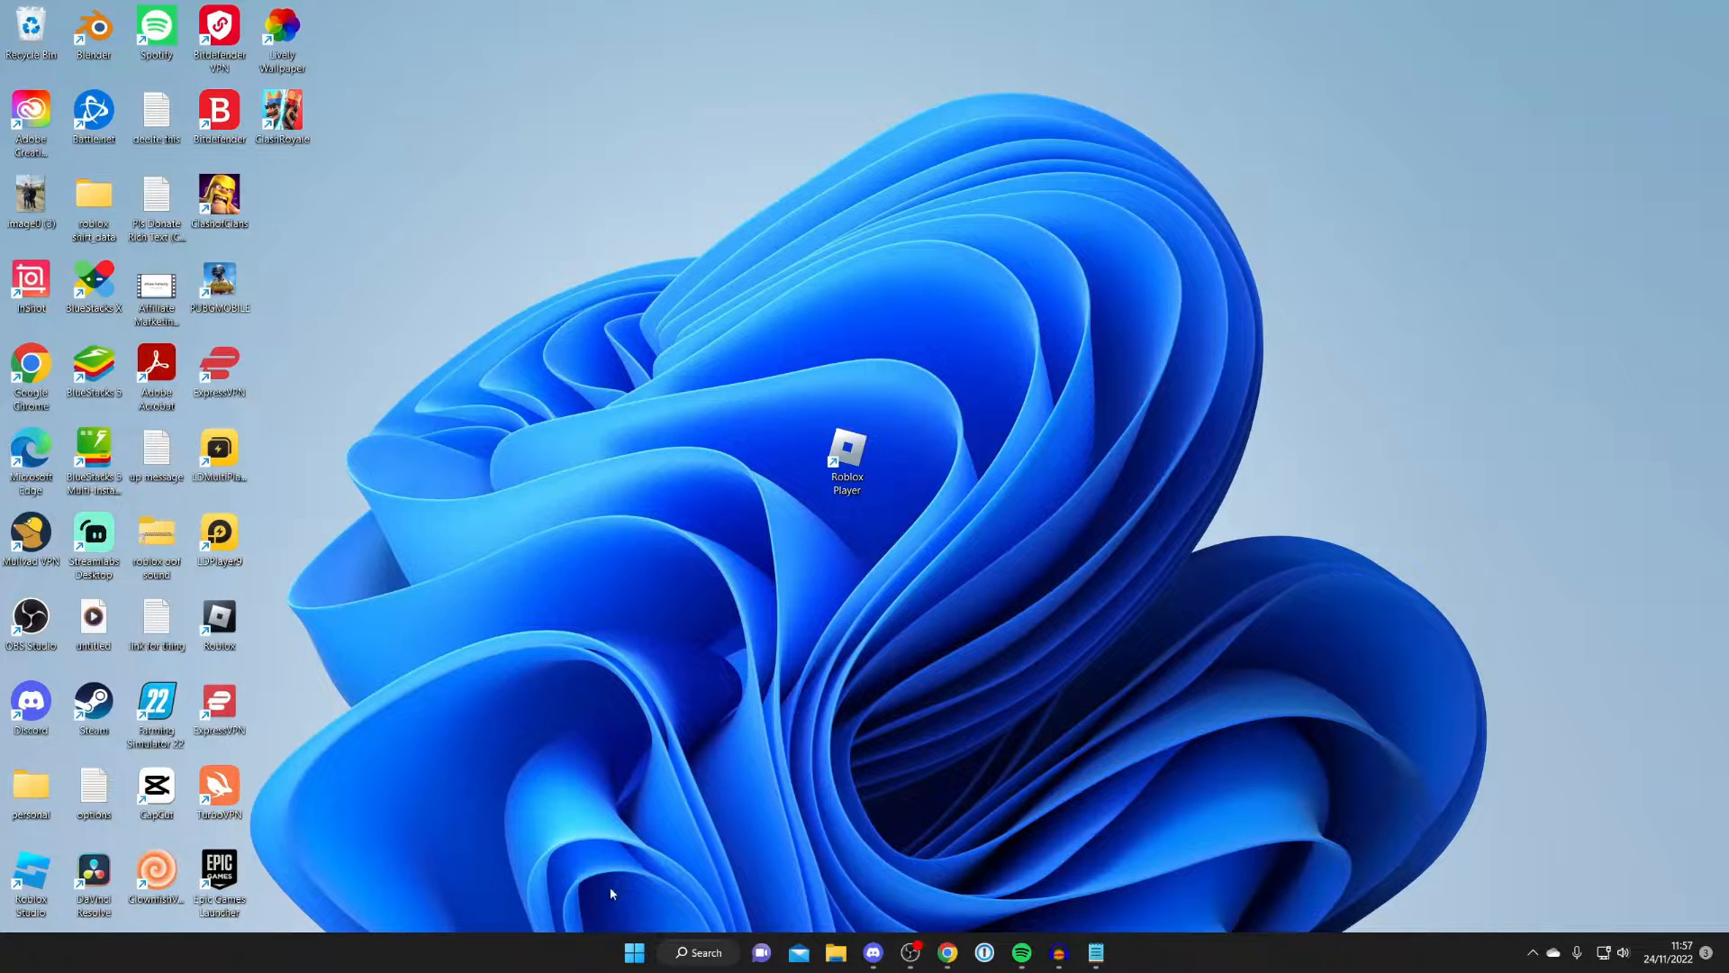
# Select the Roblox Player shortcut and bring up its right-click actions
pyautogui.click(633, 951)
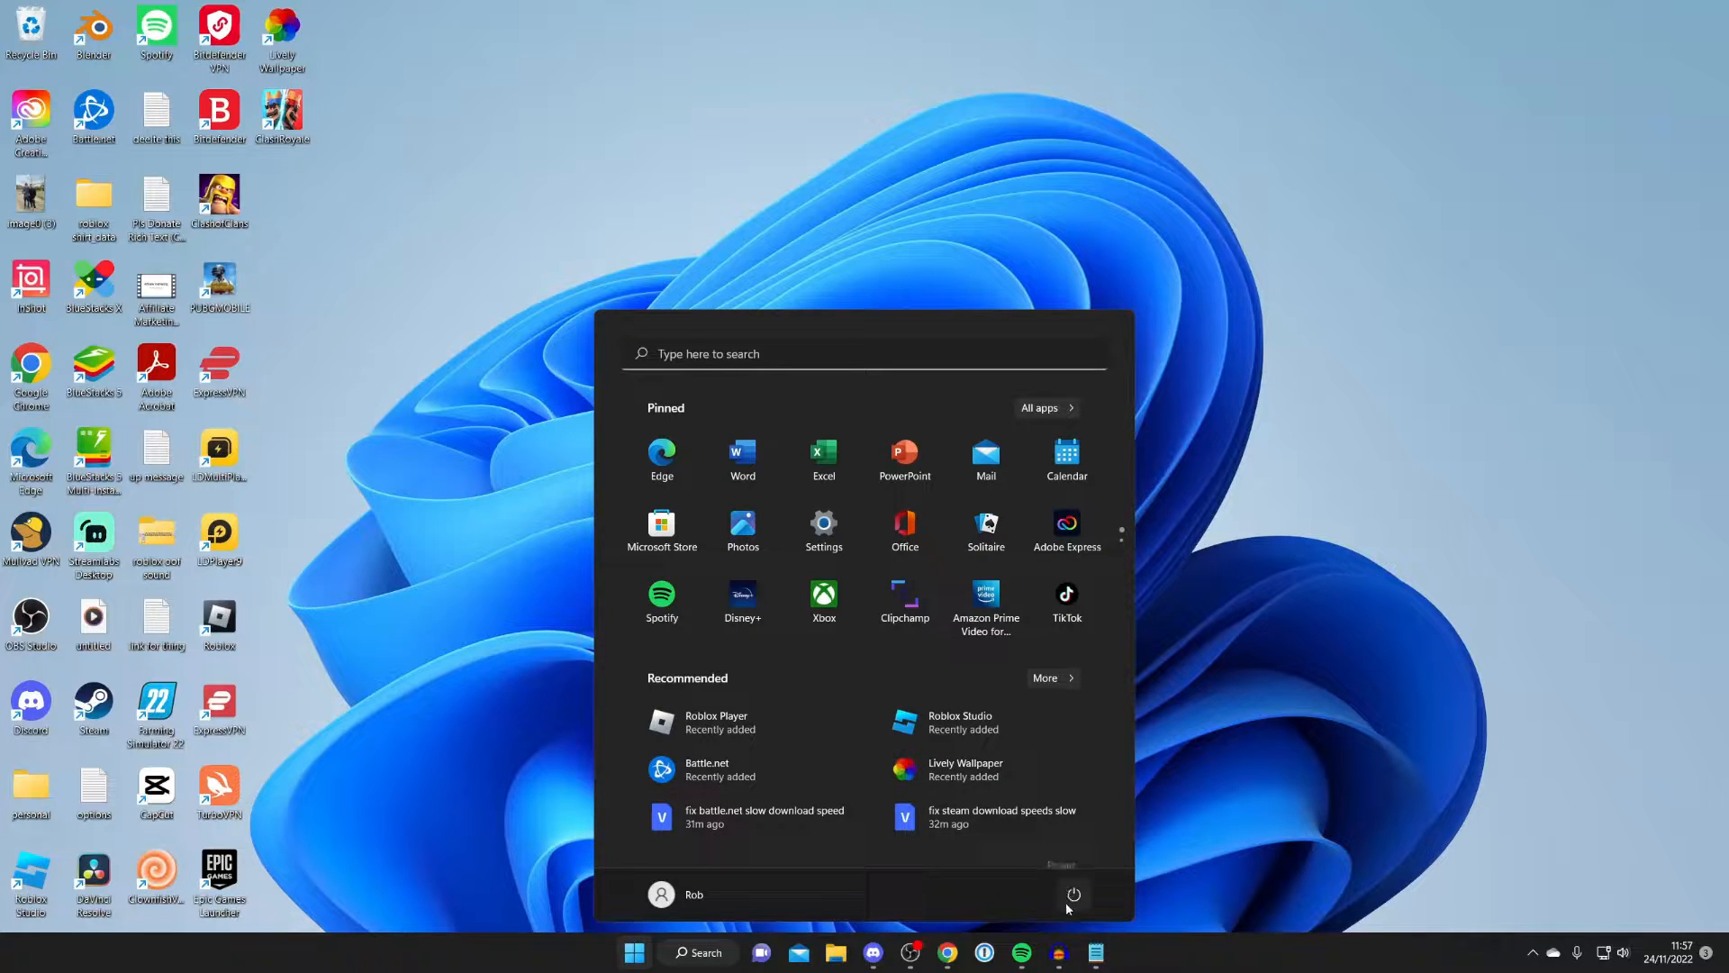
pyautogui.click(1072, 894)
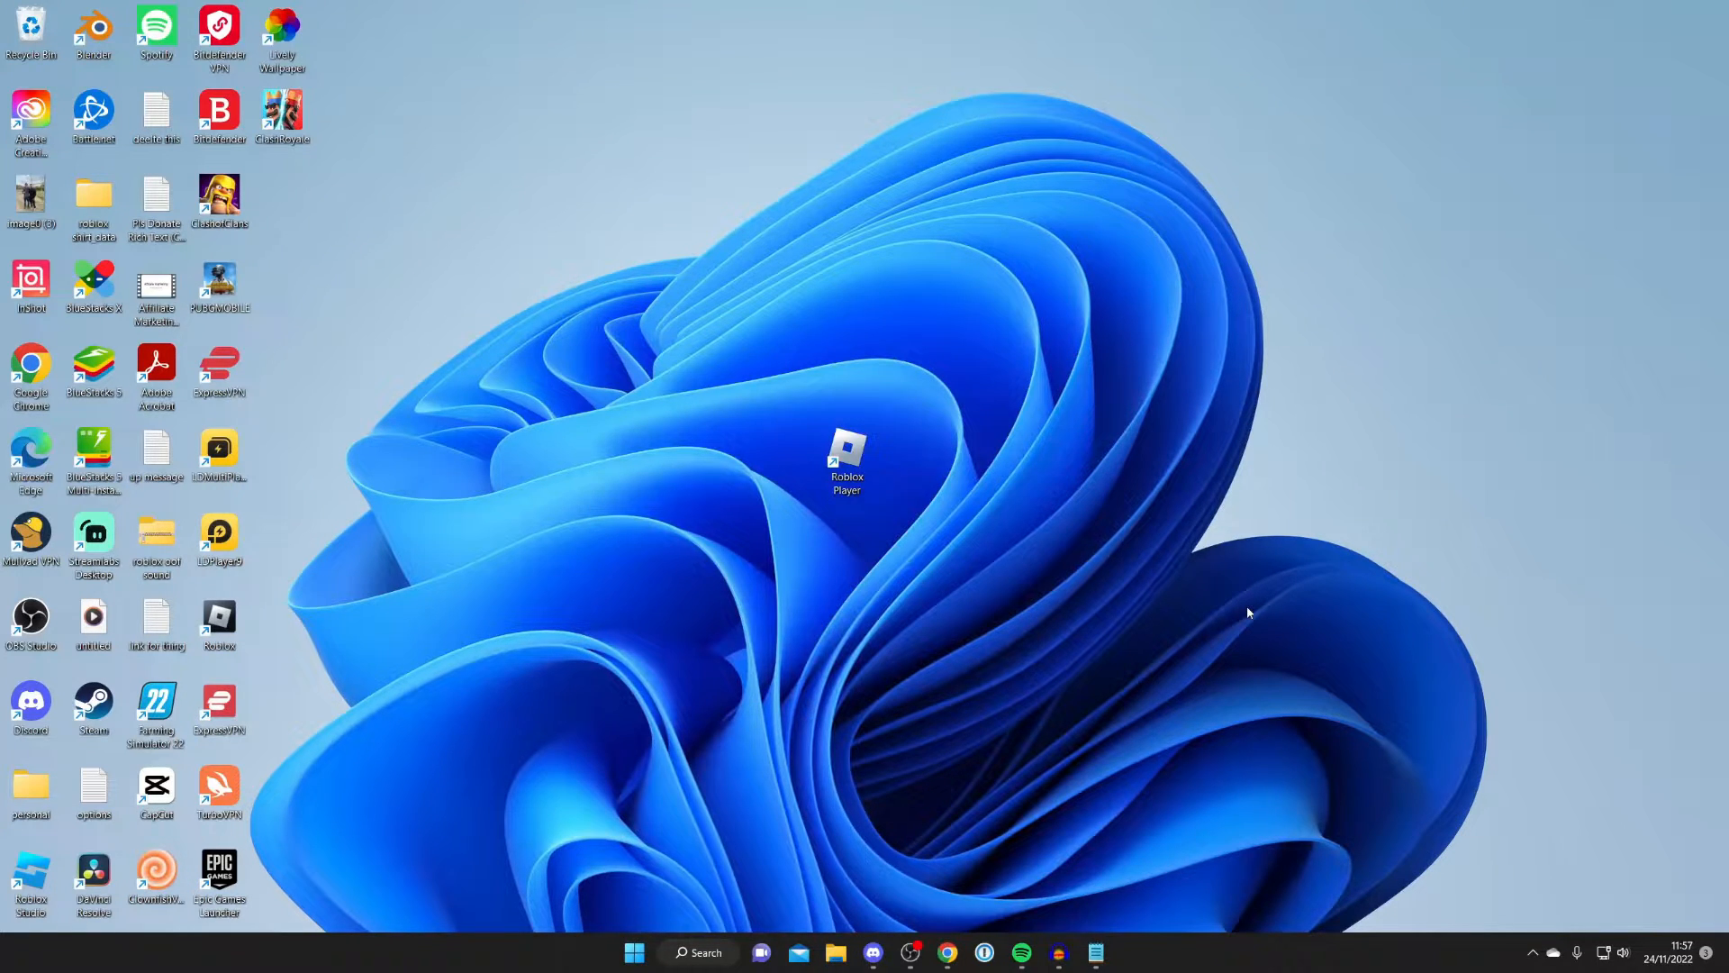
pyautogui.moveTo(866, 401)
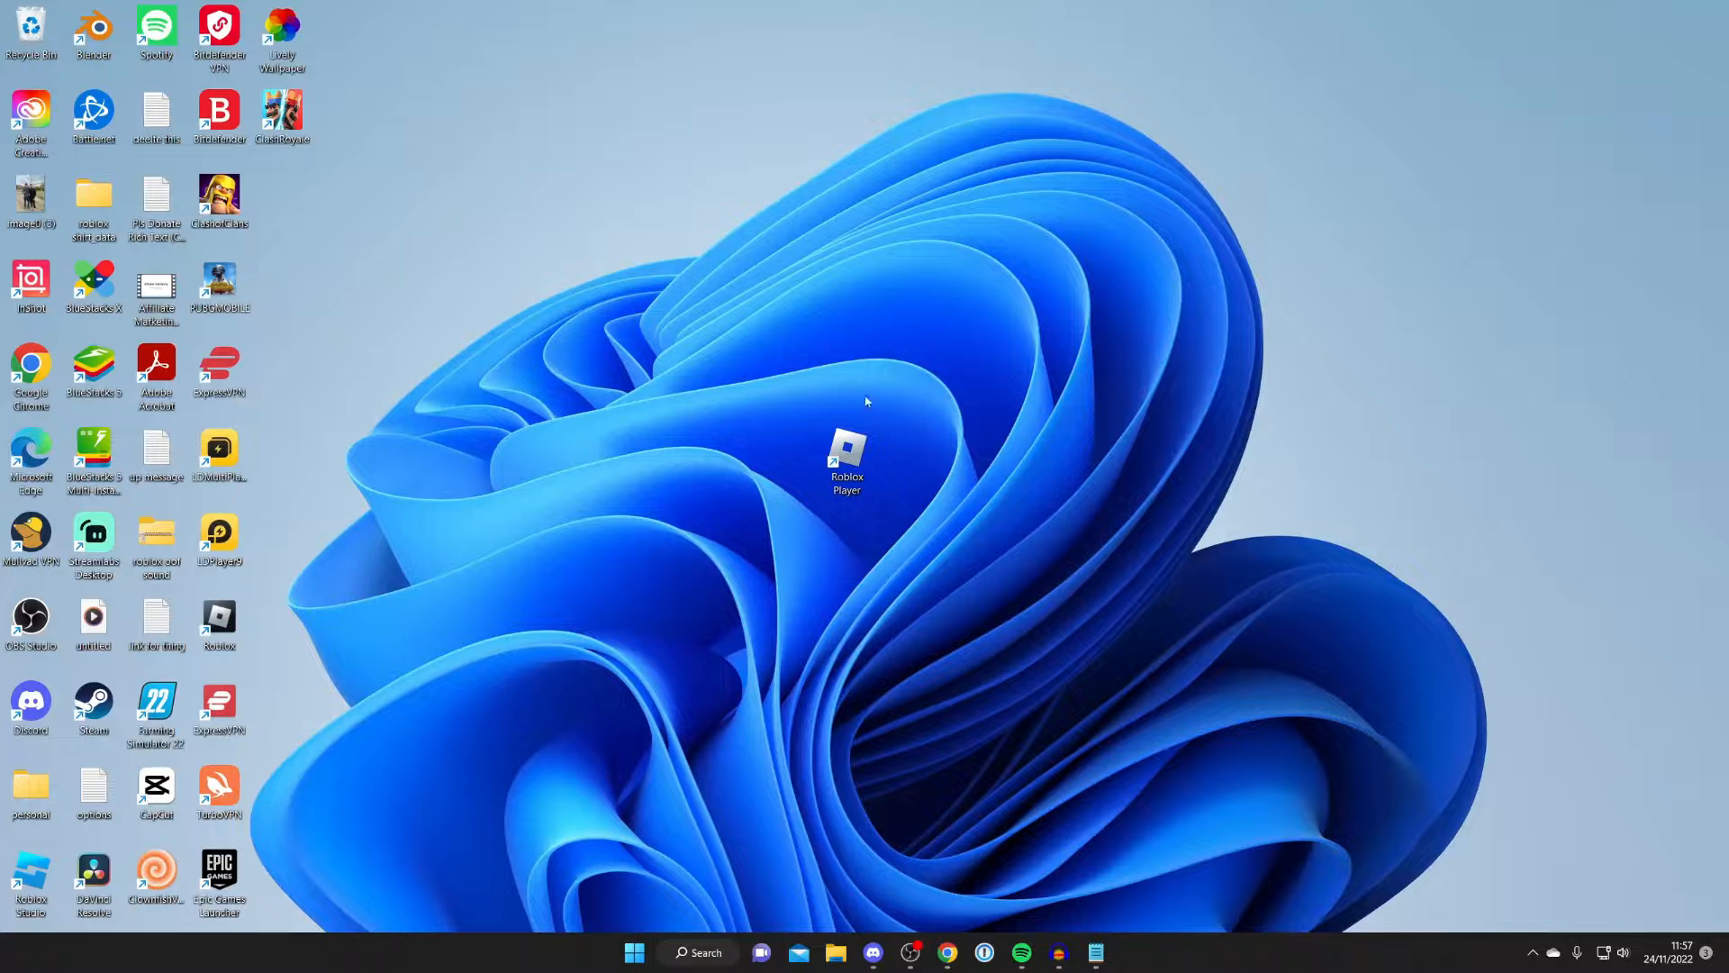
pyautogui.click(845, 452)
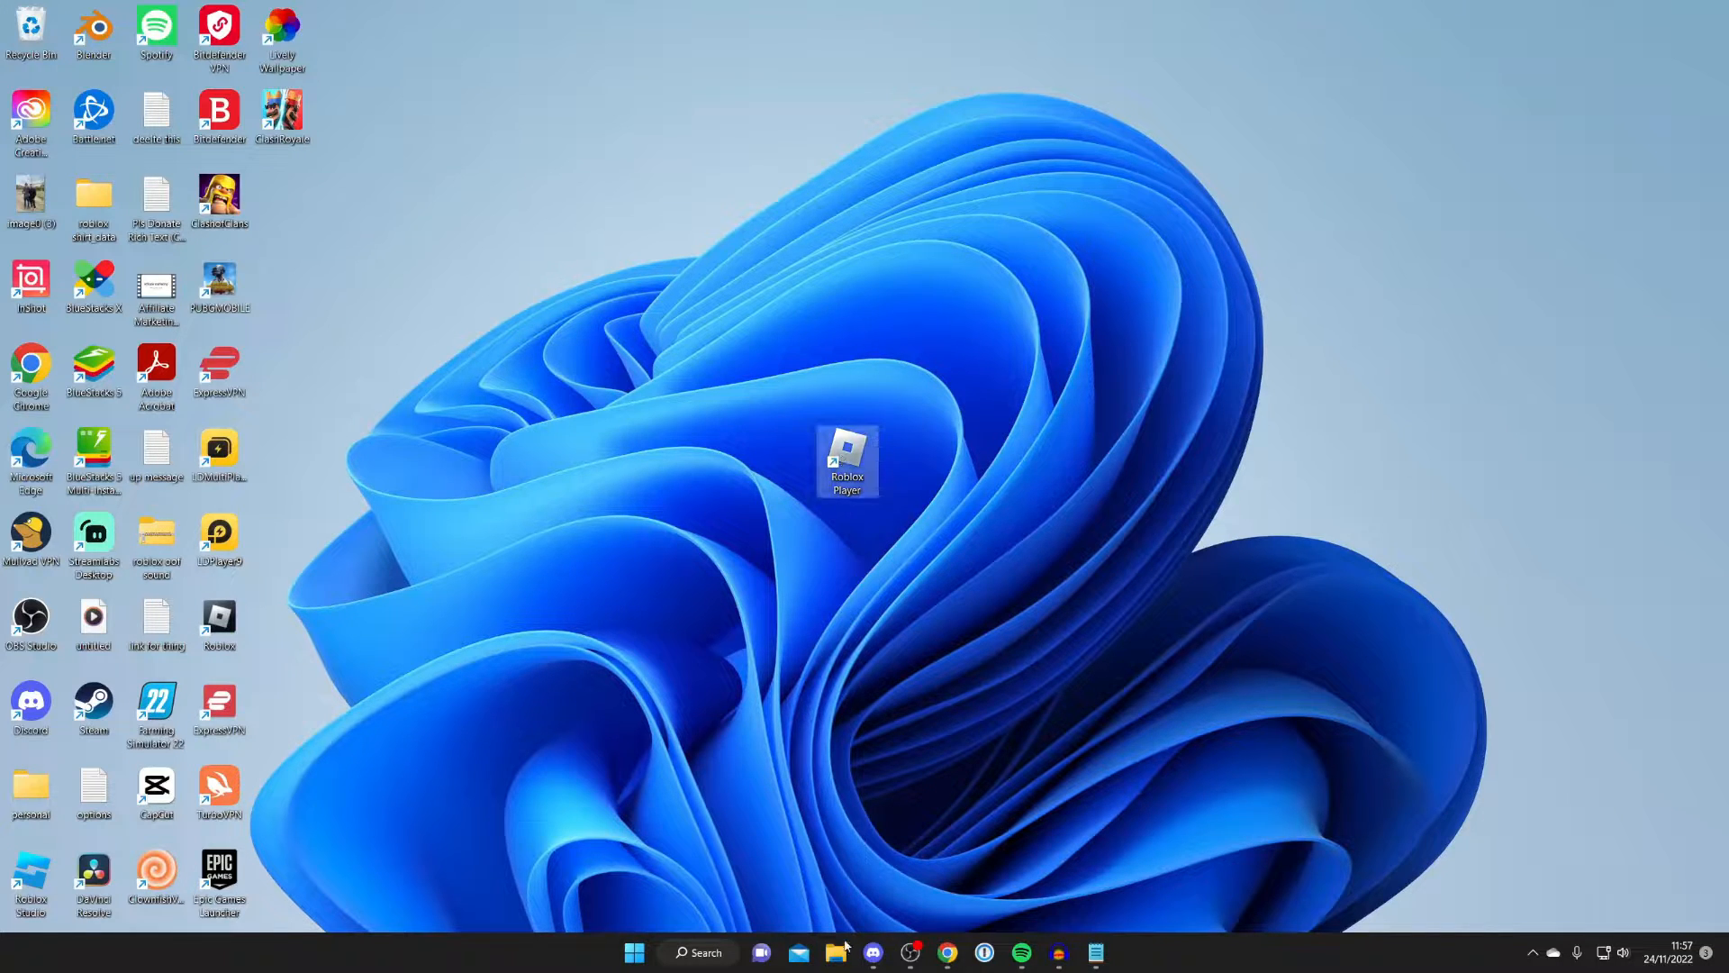
pyautogui.moveTo(846, 457)
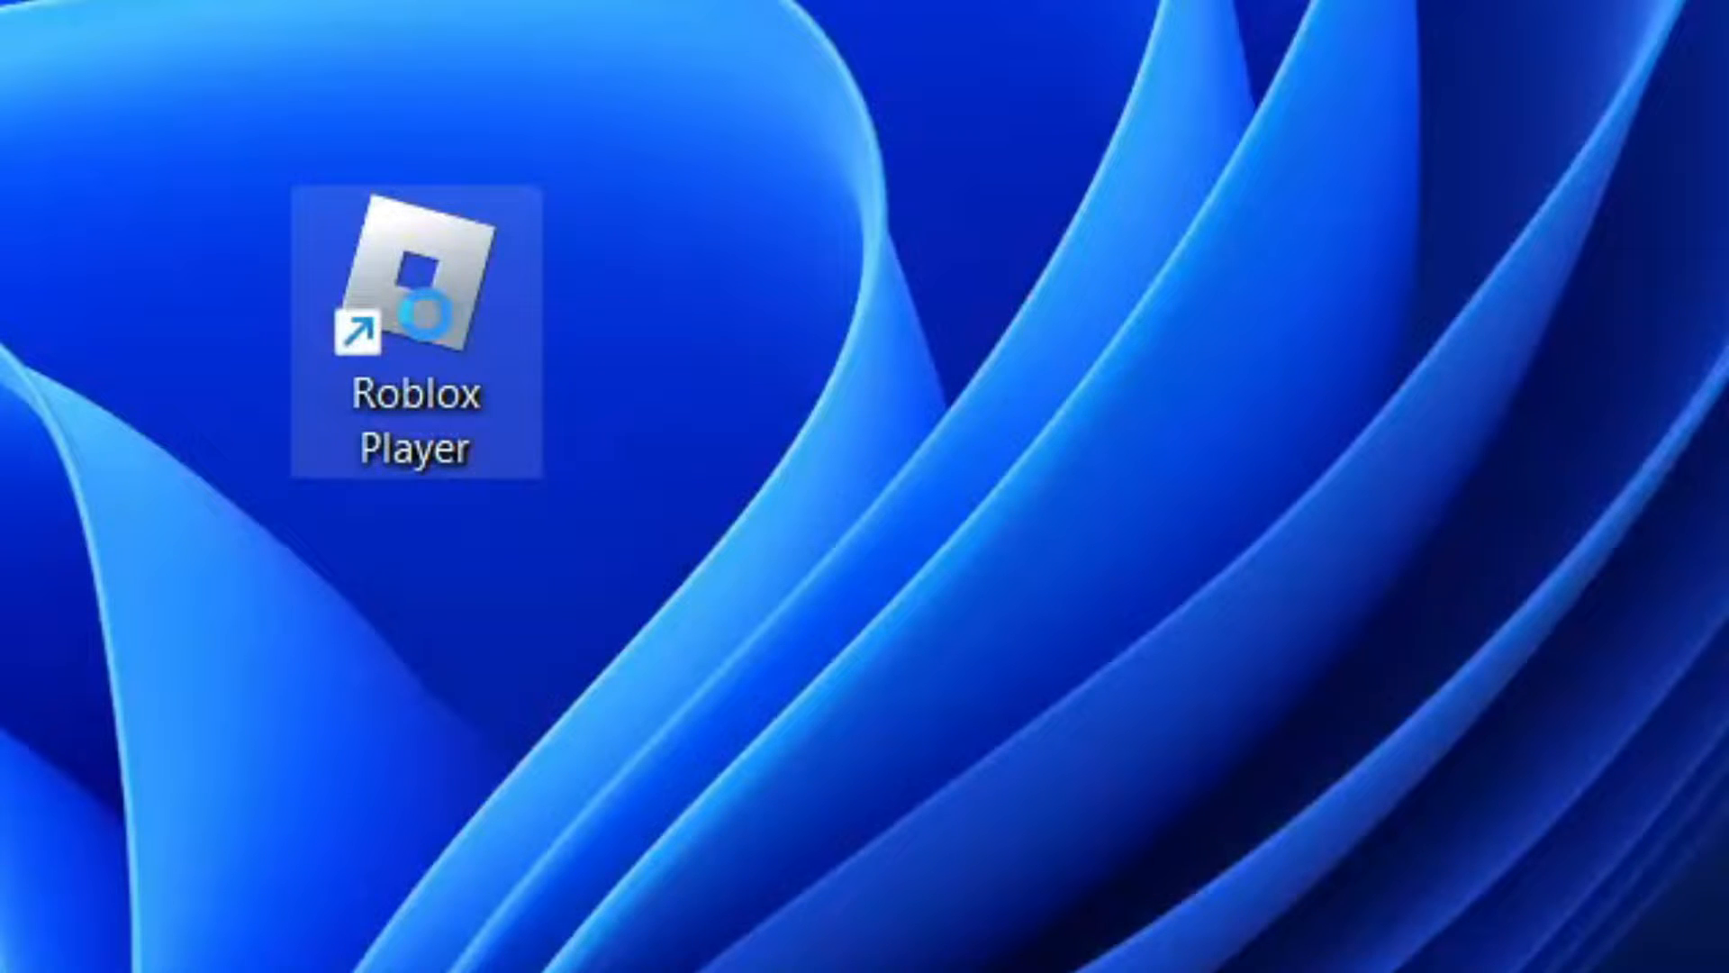
pyautogui.rightClick(416, 309)
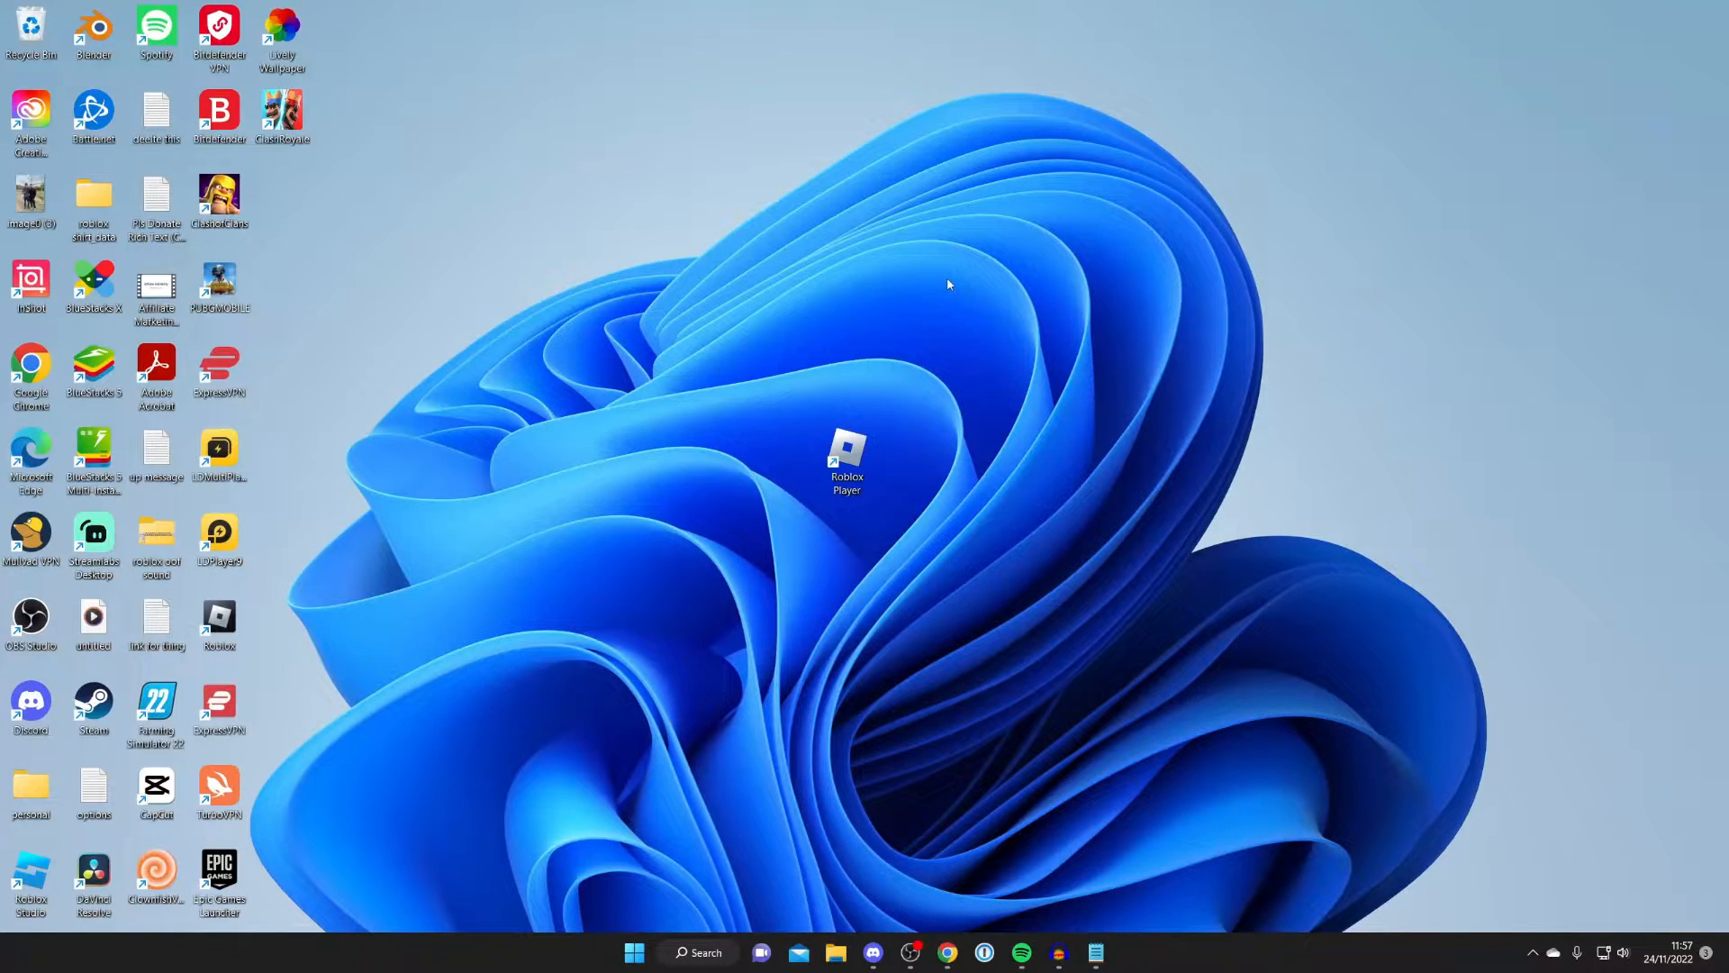
pyautogui.moveTo(739, 846)
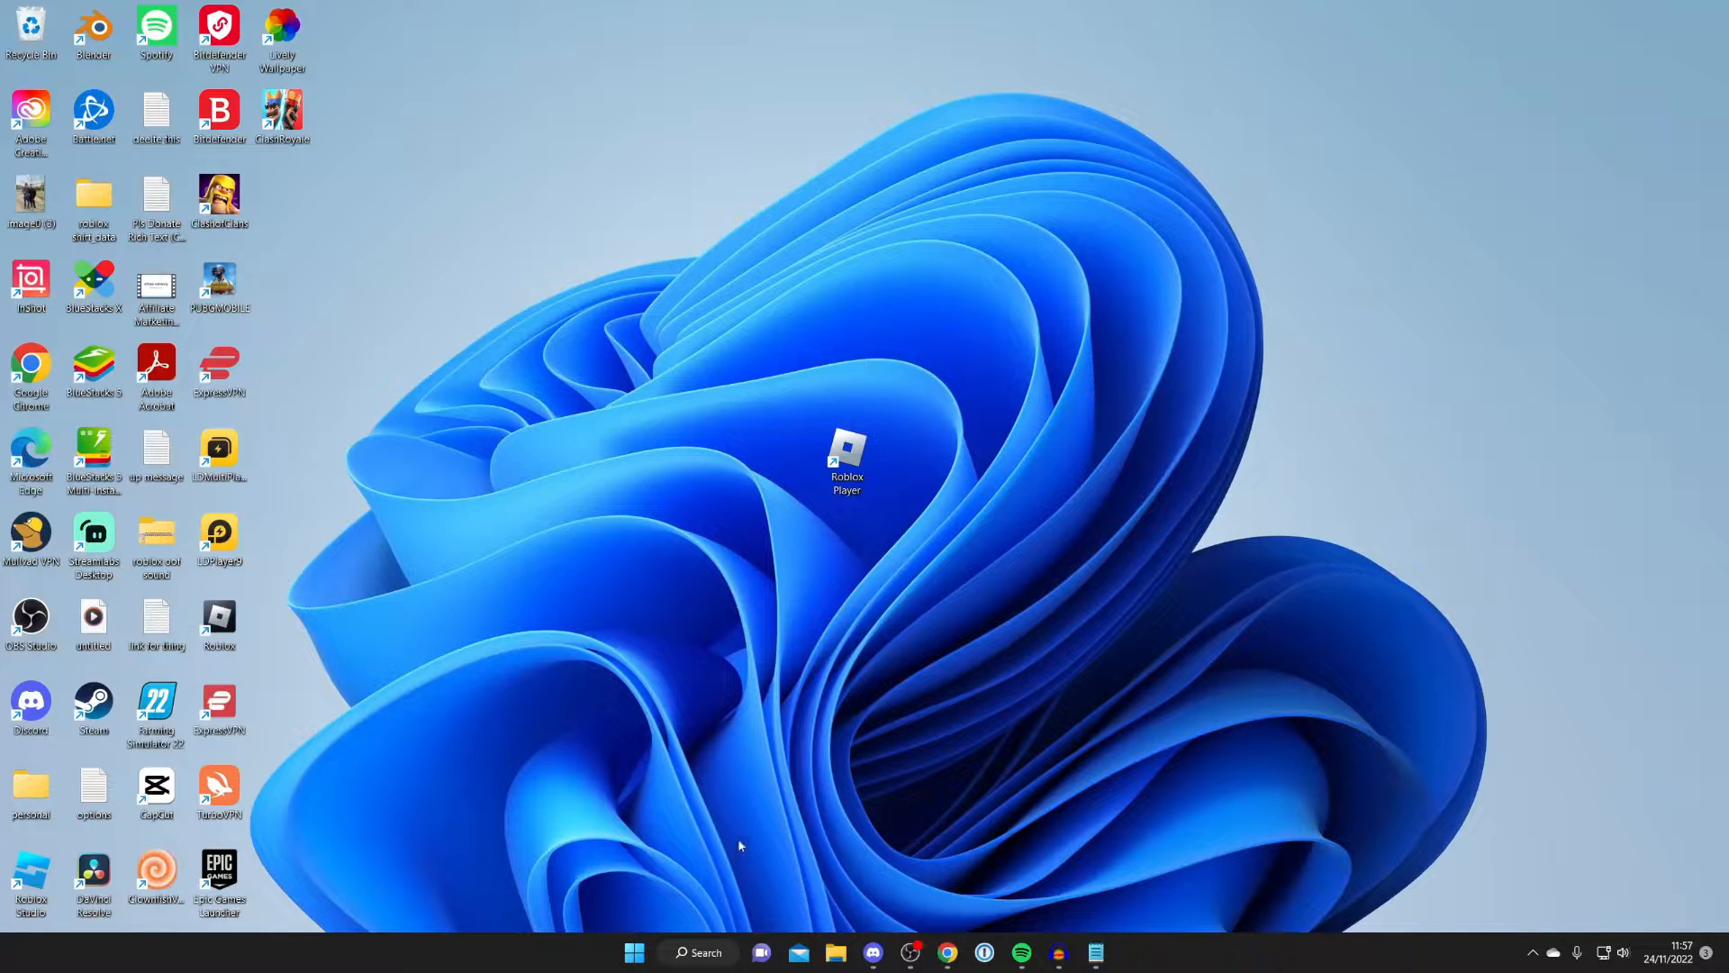
# Open Settings on the Apps & features page listing installed apps
pyautogui.click(633, 952)
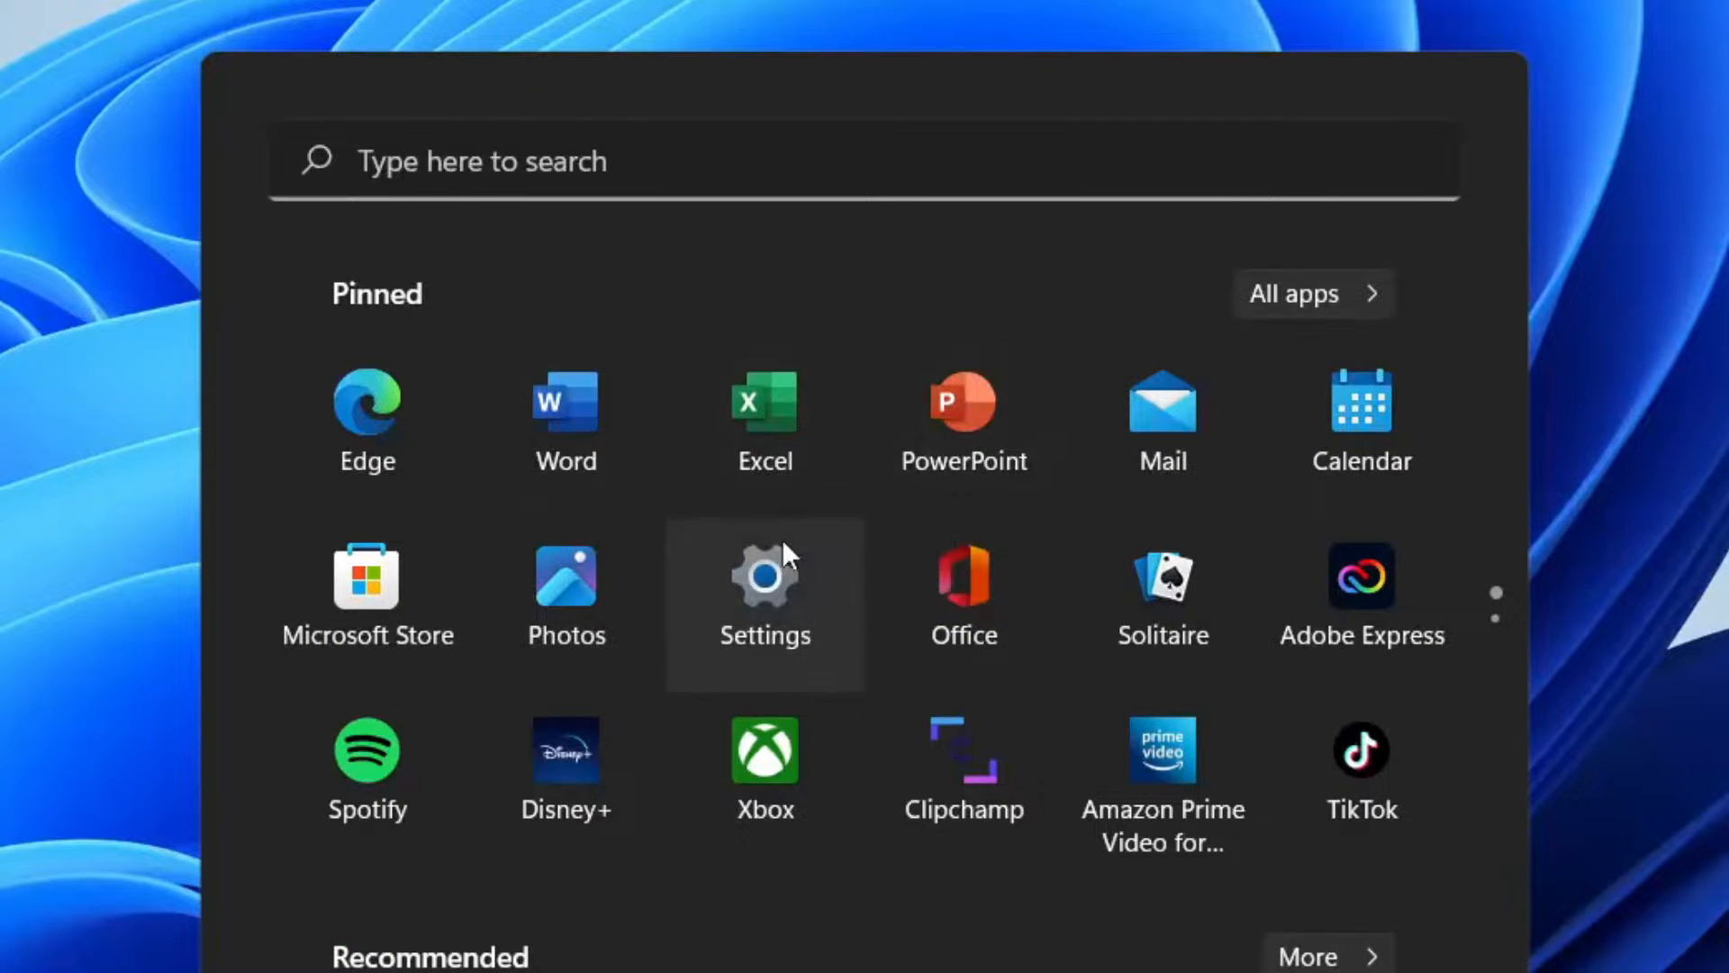
pyautogui.click(762, 575)
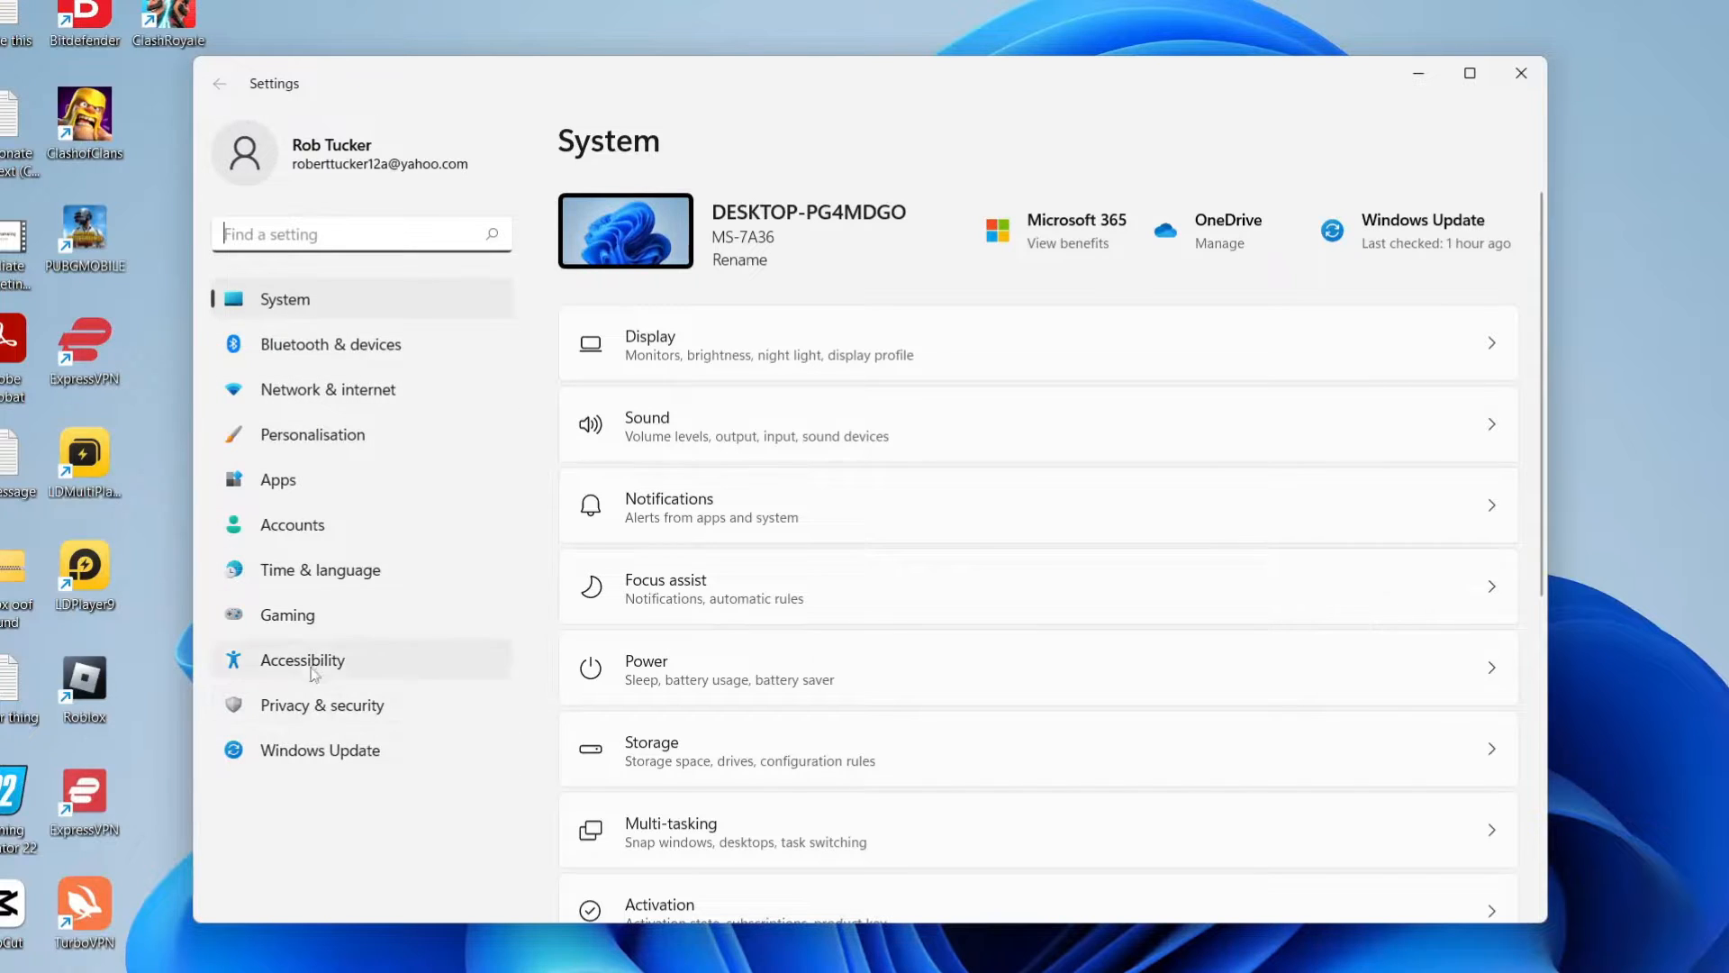
pyautogui.click(279, 478)
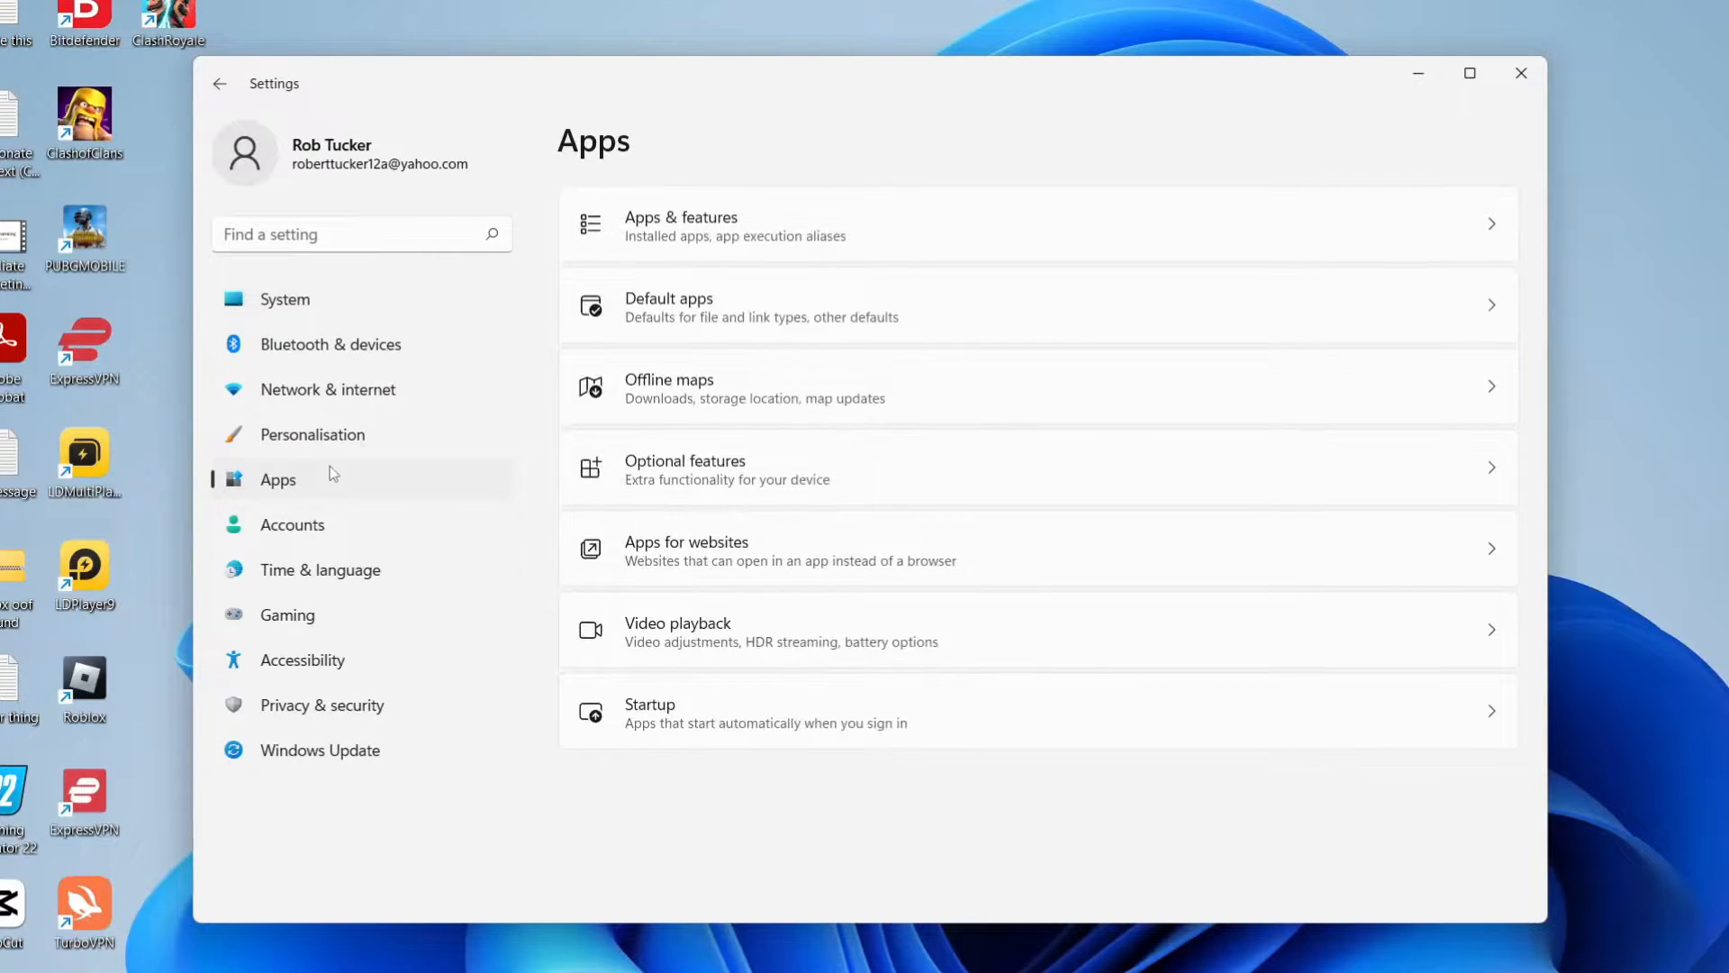
pyautogui.click(680, 226)
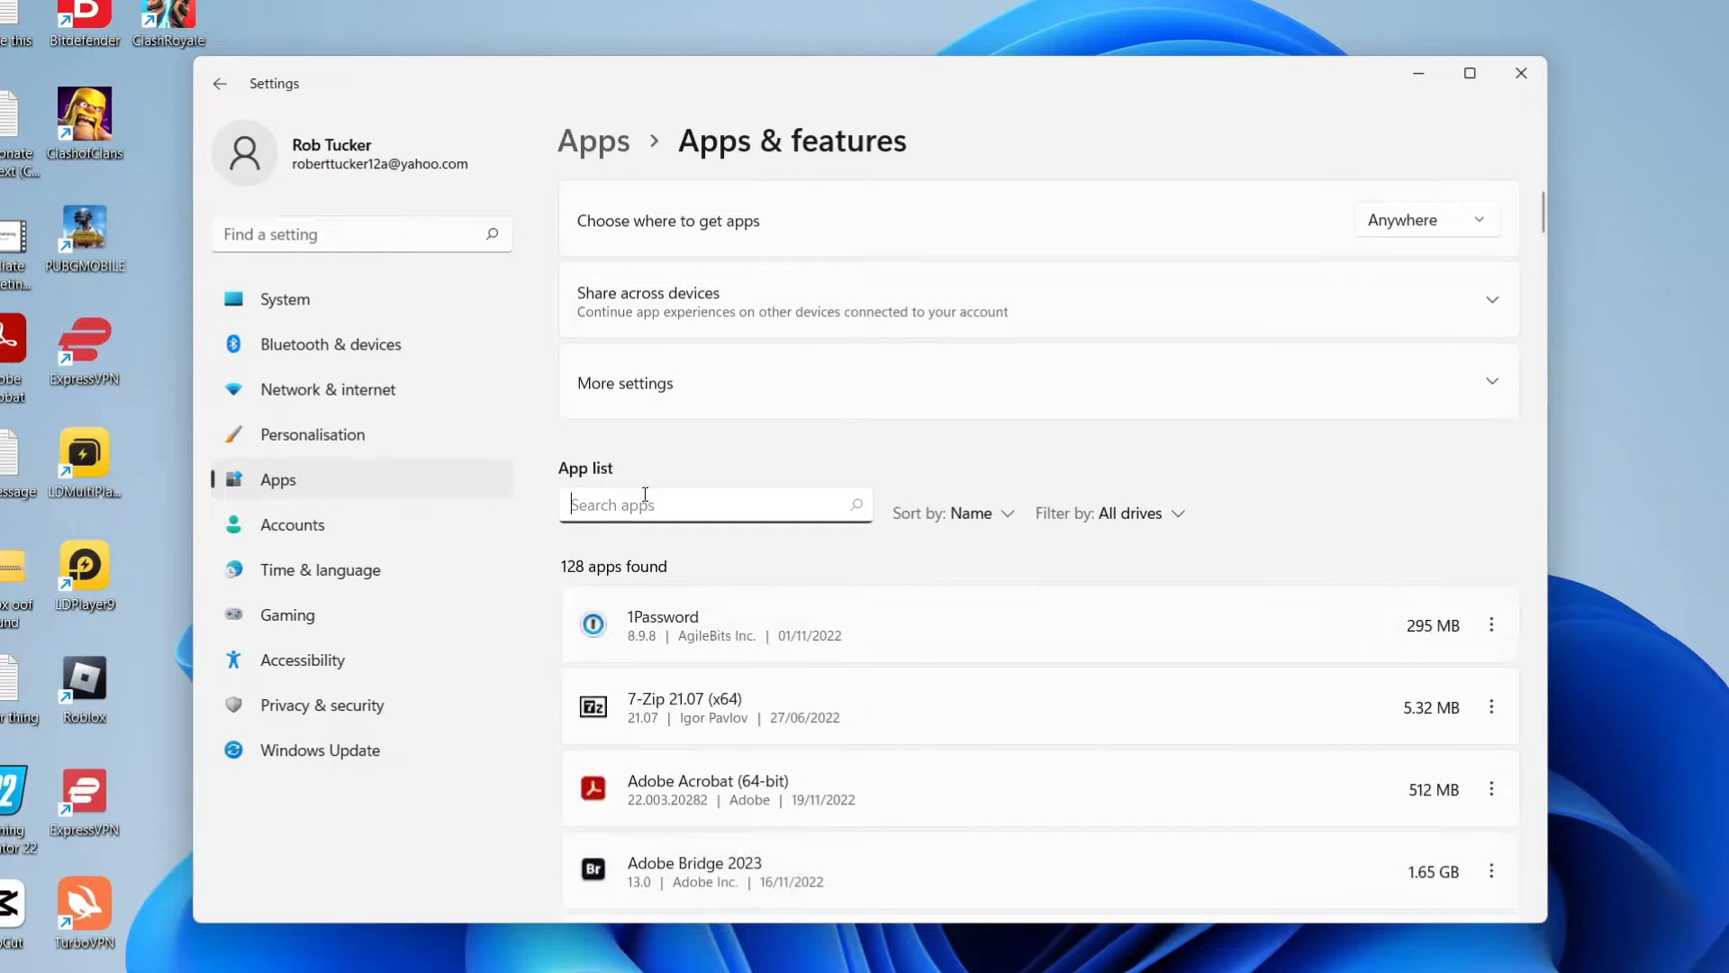
# Filter the app list by 'roblox' and uninstall Roblox Player
pyautogui.write('roblox')
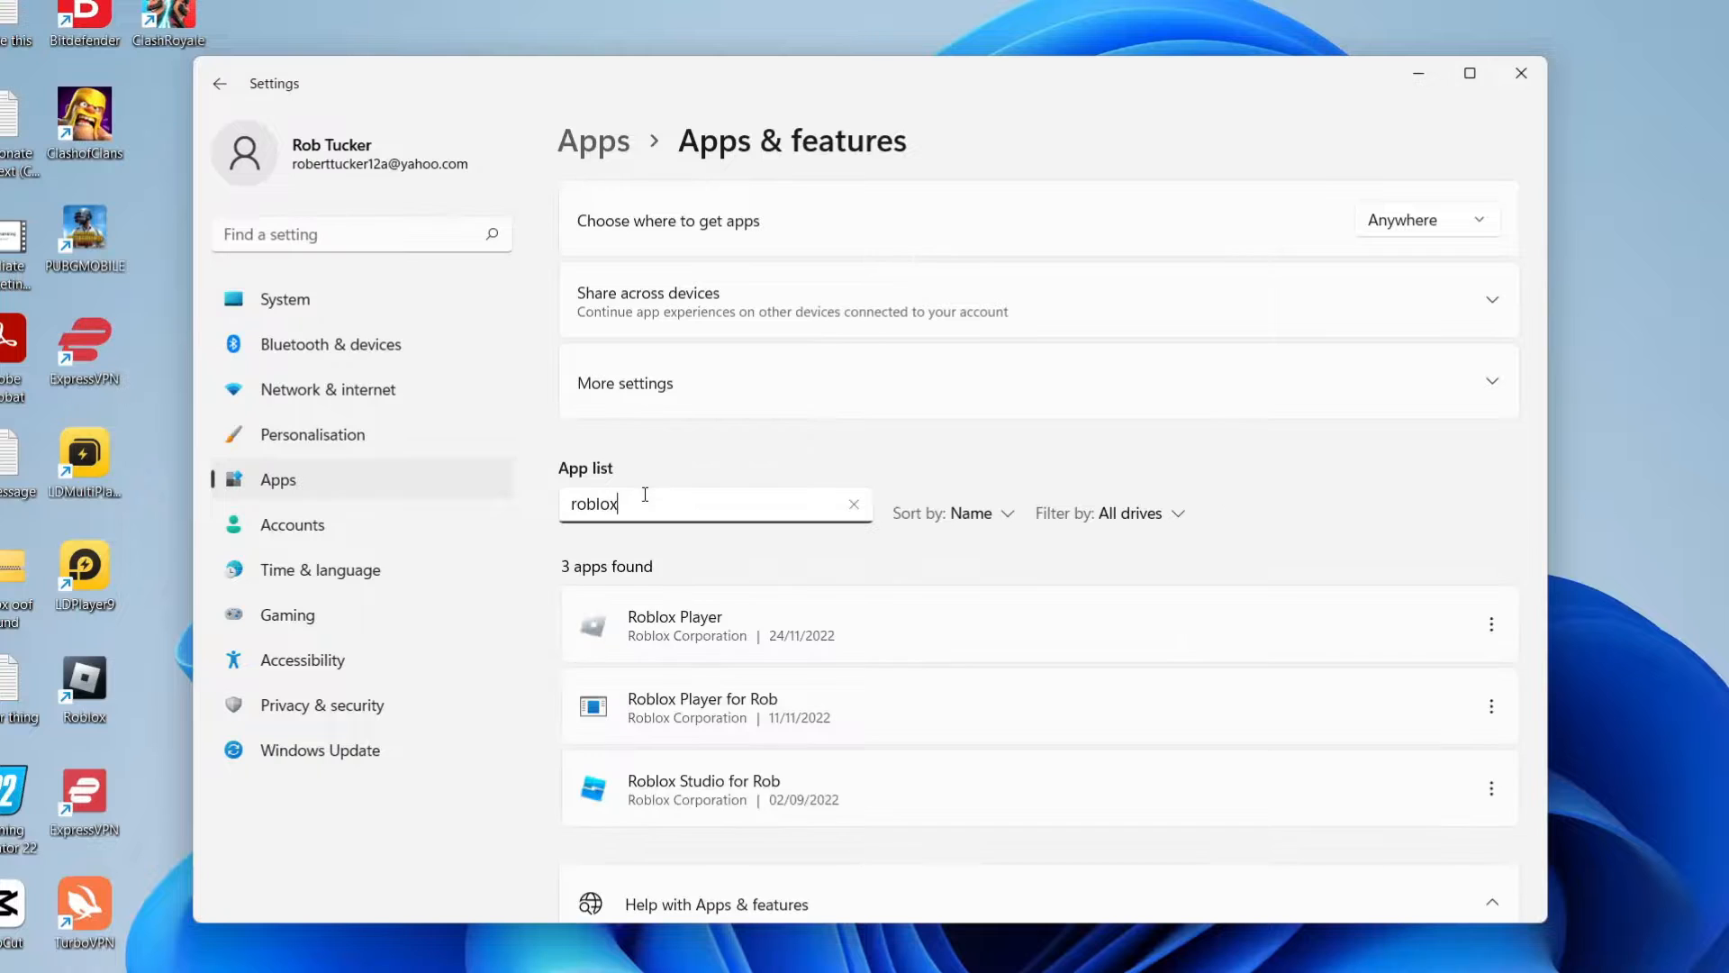
pyautogui.scroll(-3)
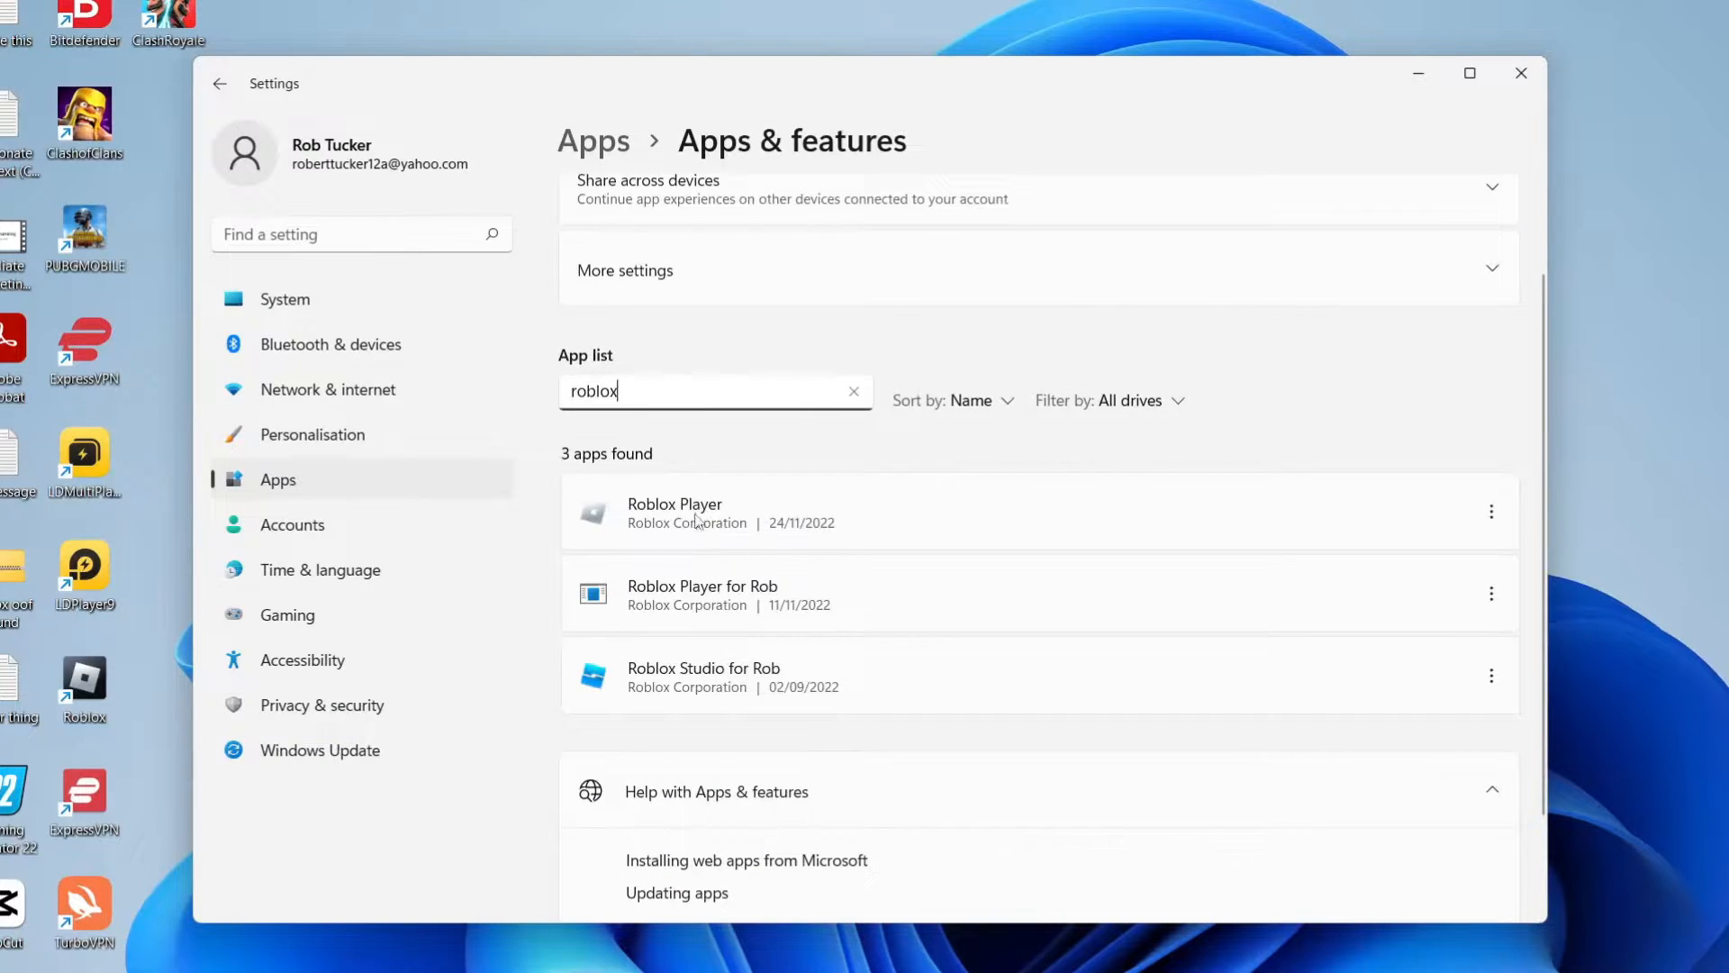
pyautogui.moveTo(1461, 504)
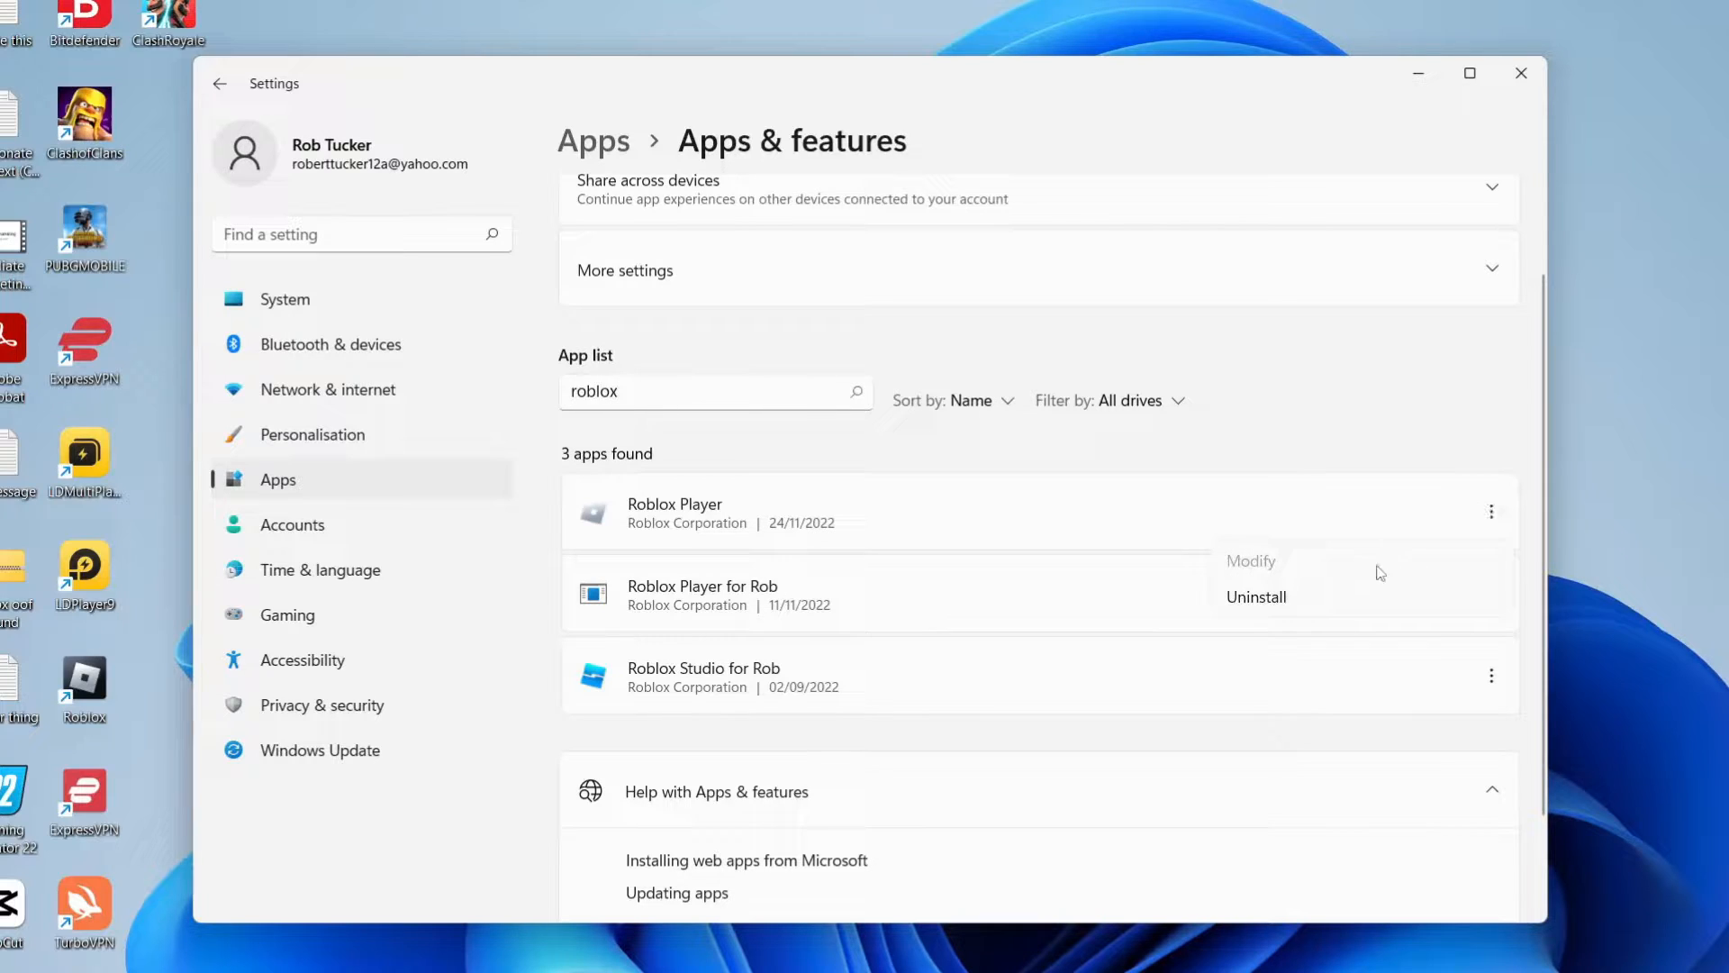
pyautogui.click(1255, 596)
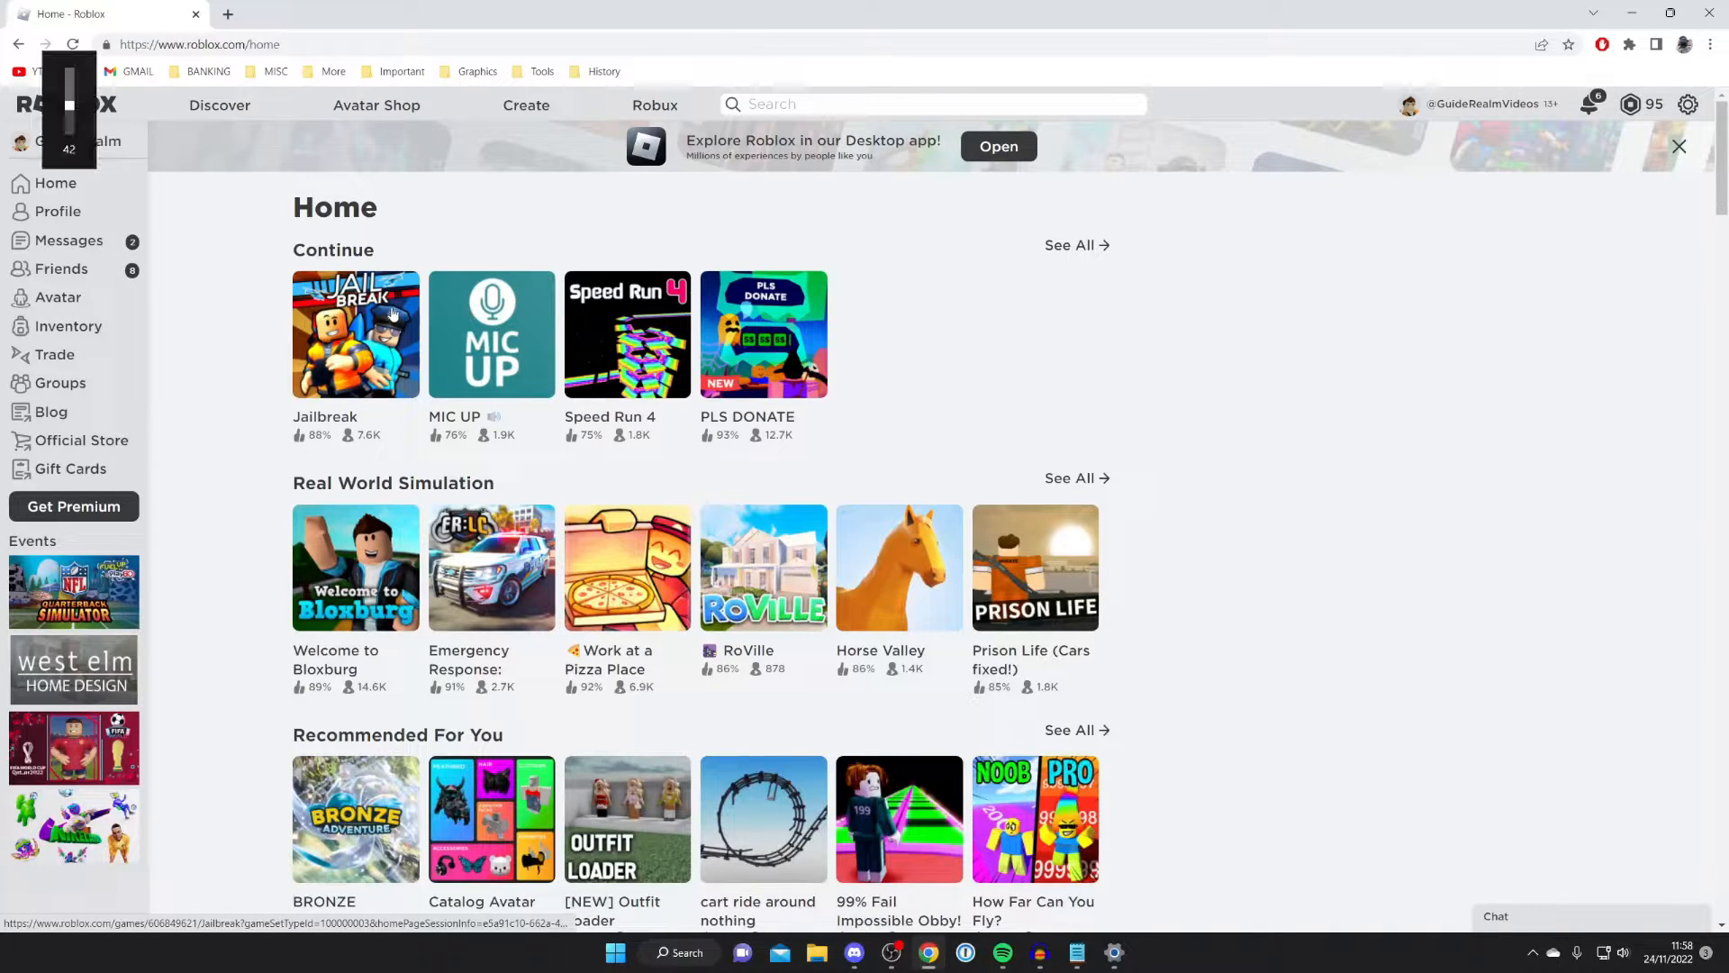
# Play PLS DONATE on the Roblox site to reinstall Roblox Player, then dismiss the prompts
pyautogui.click(762, 334)
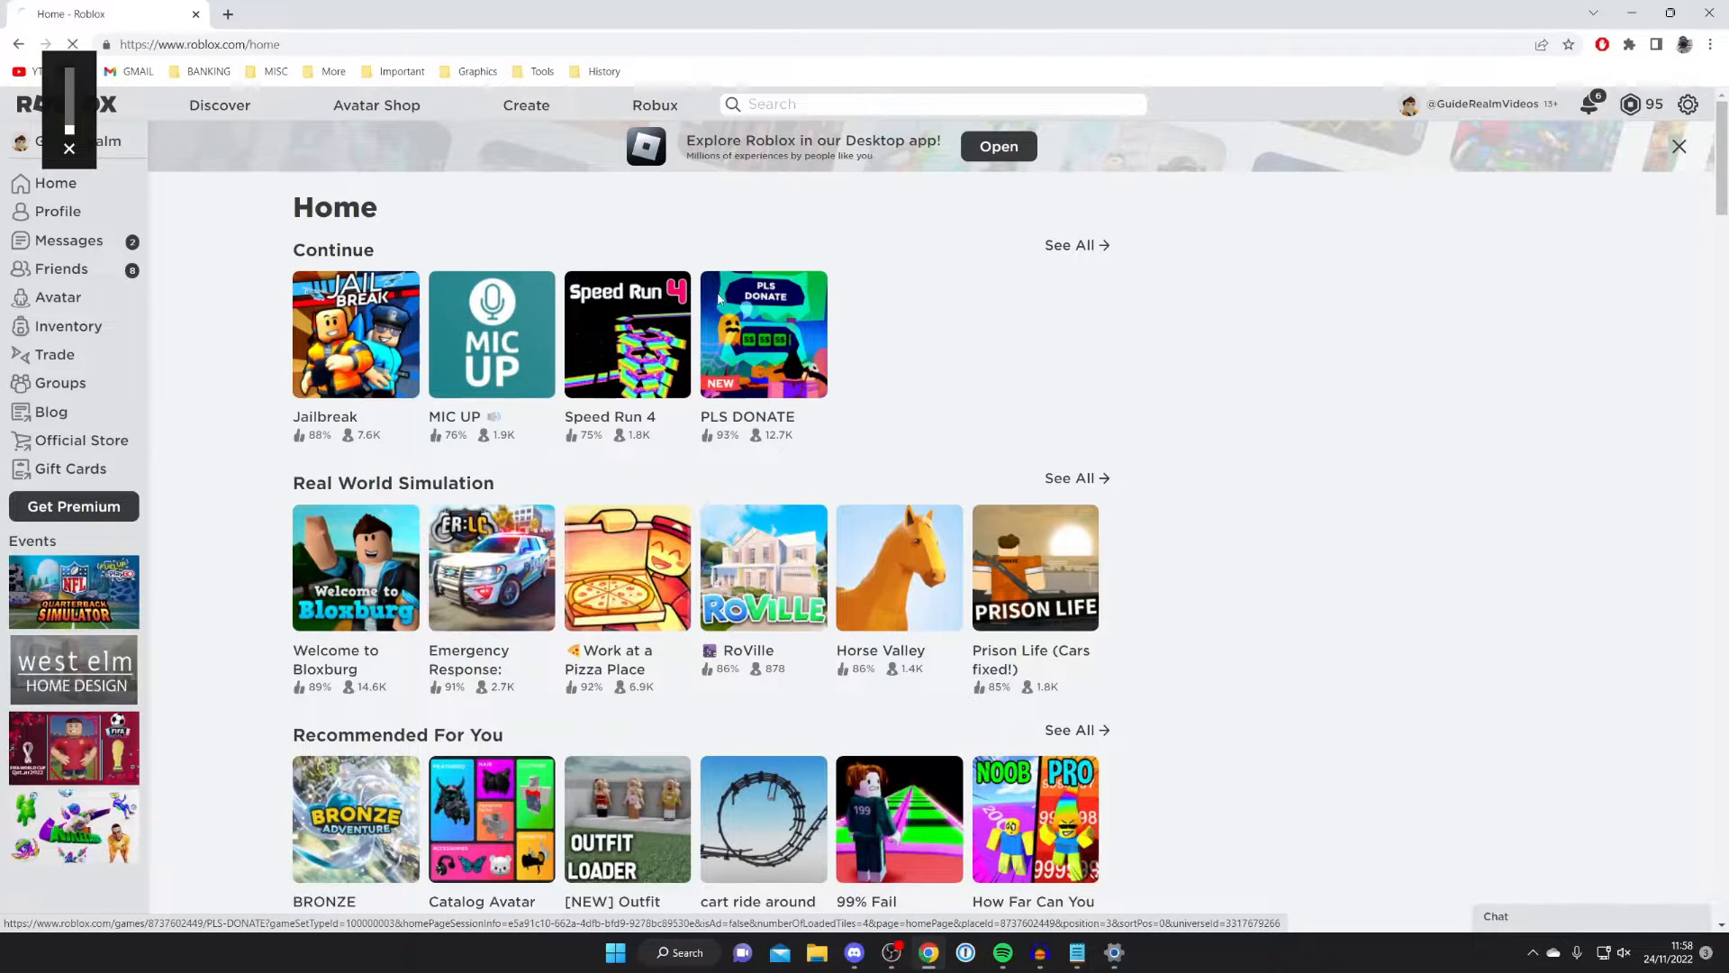
pyautogui.click(763, 335)
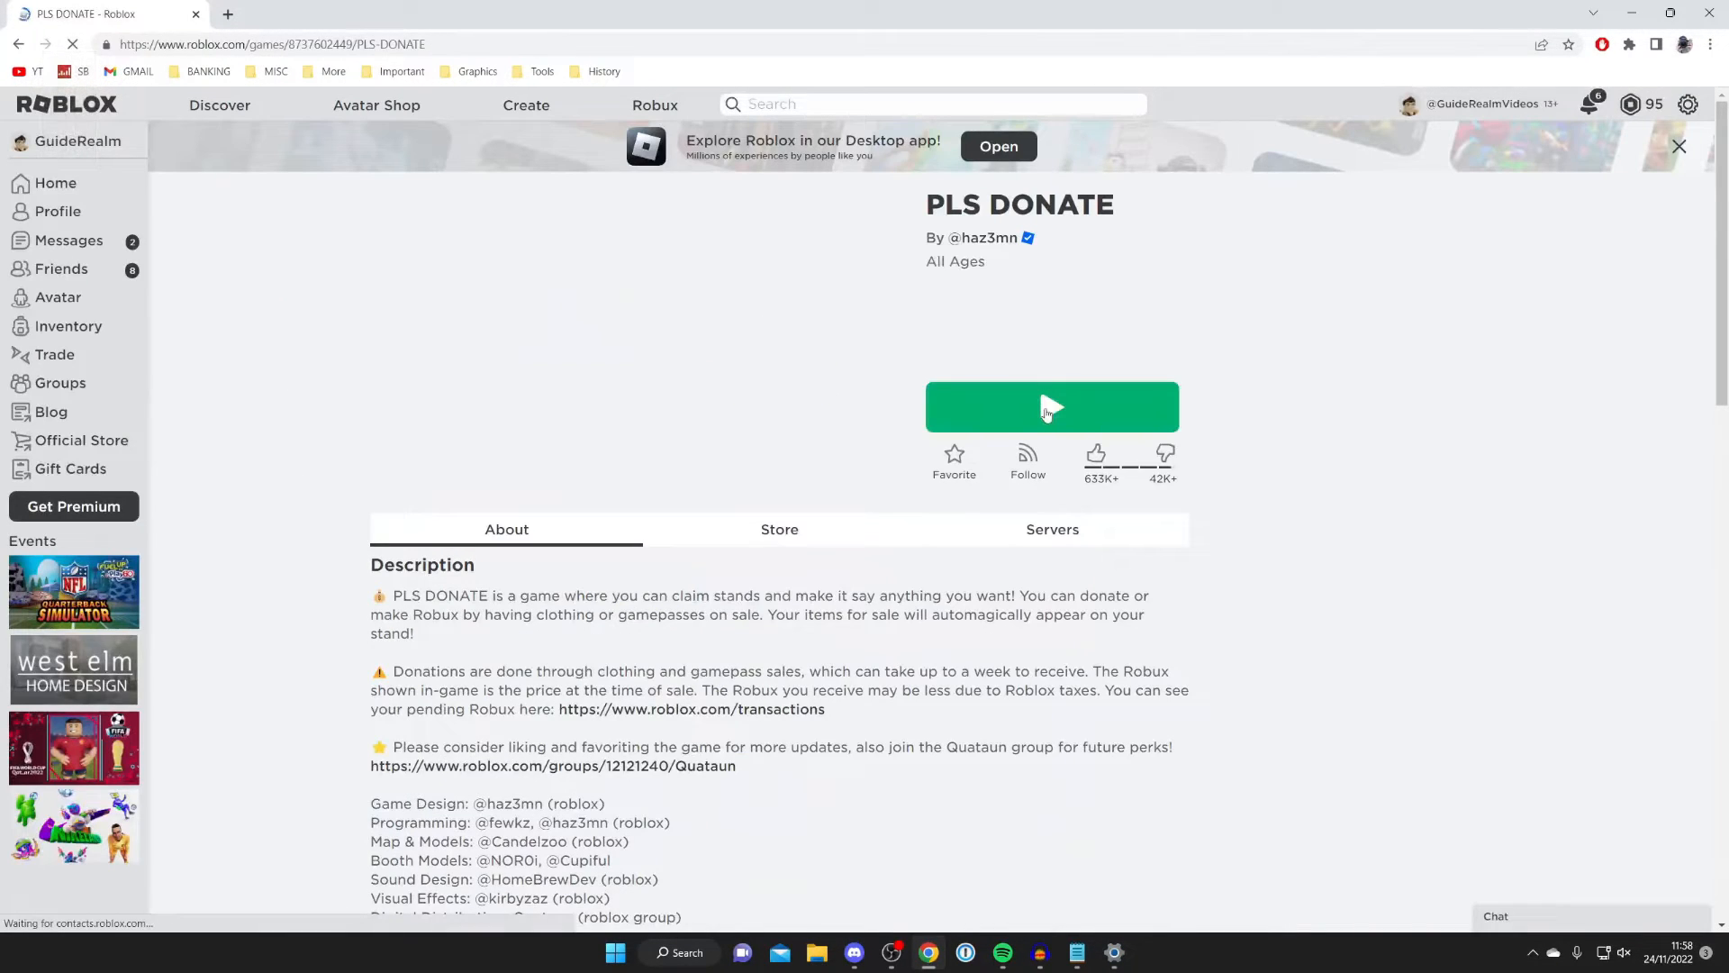
pyautogui.click(1051, 407)
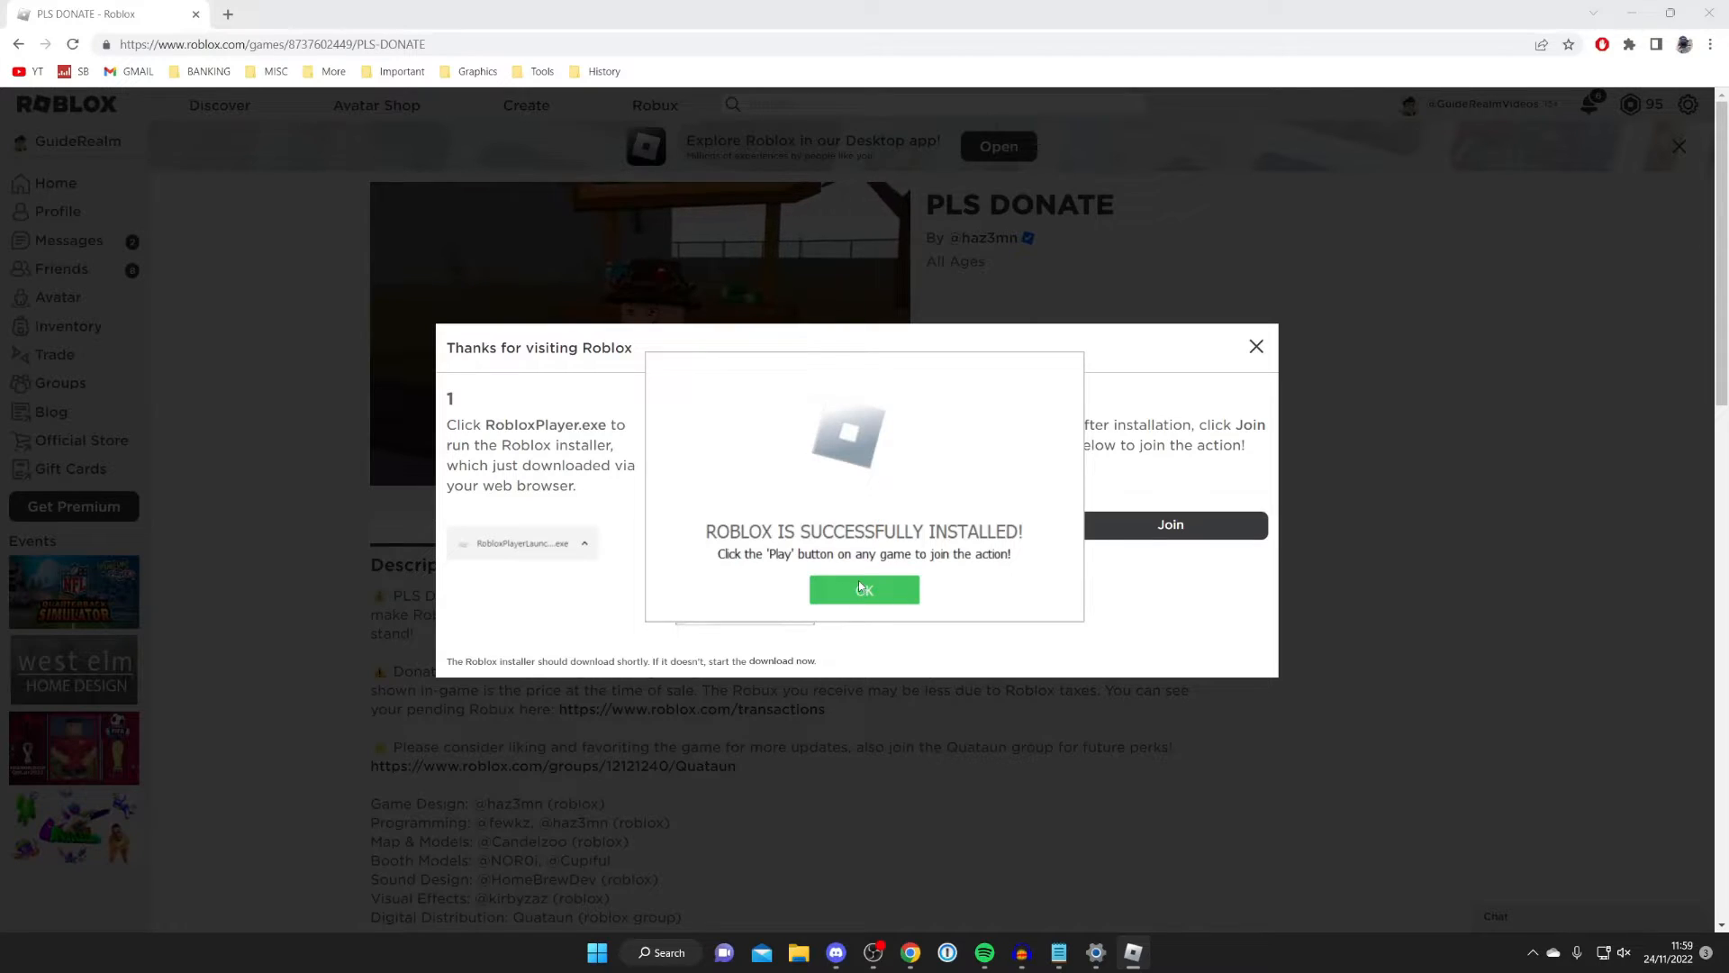
pyautogui.click(863, 589)
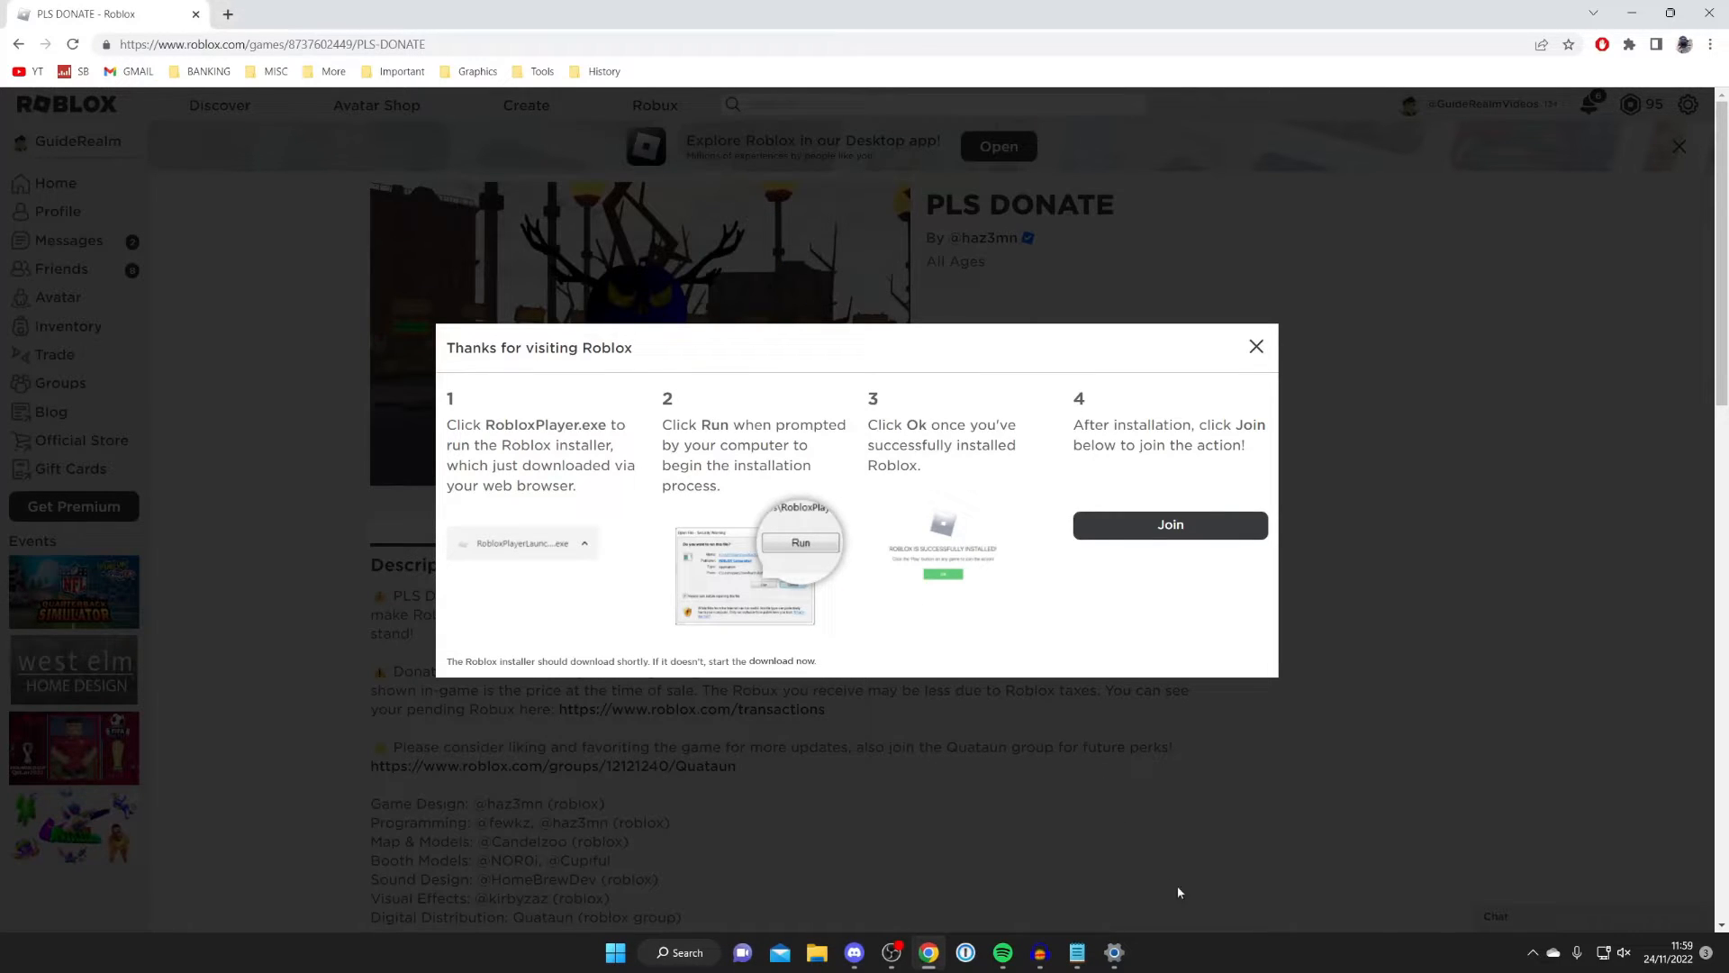
pyautogui.click(1169, 525)
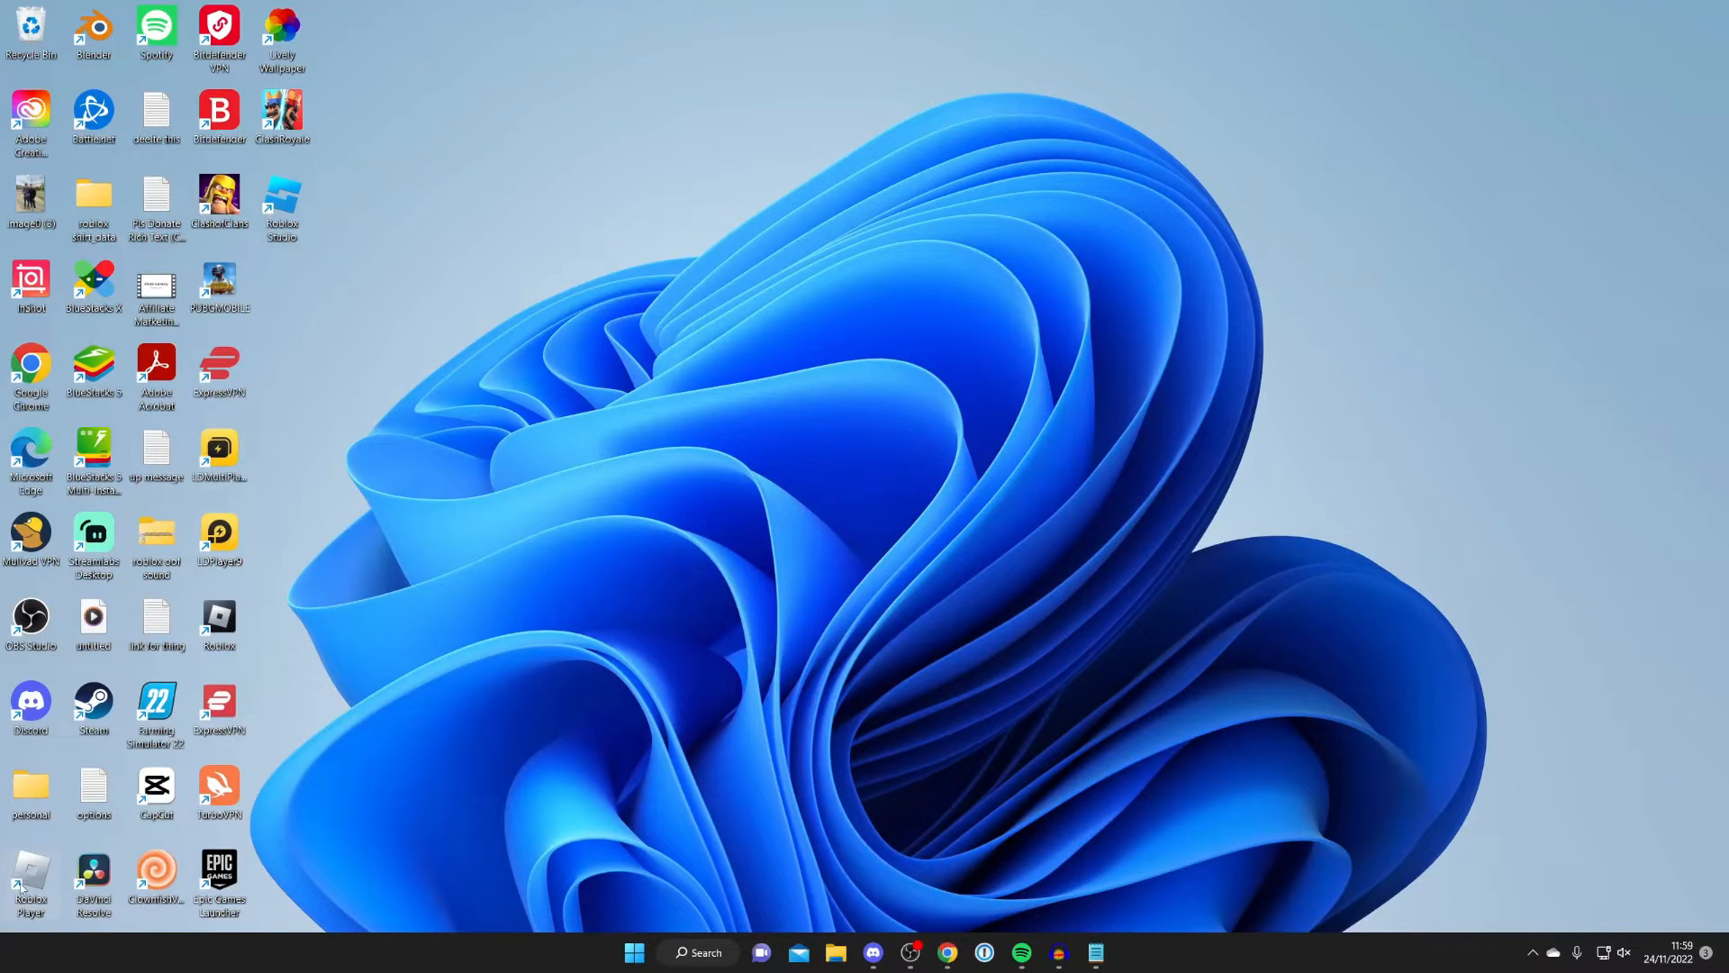
# Move the Roblox Player shortcut to the desktop centre and open its Properties
pyautogui.moveTo(30, 877); pyautogui.dragTo(909, 463)
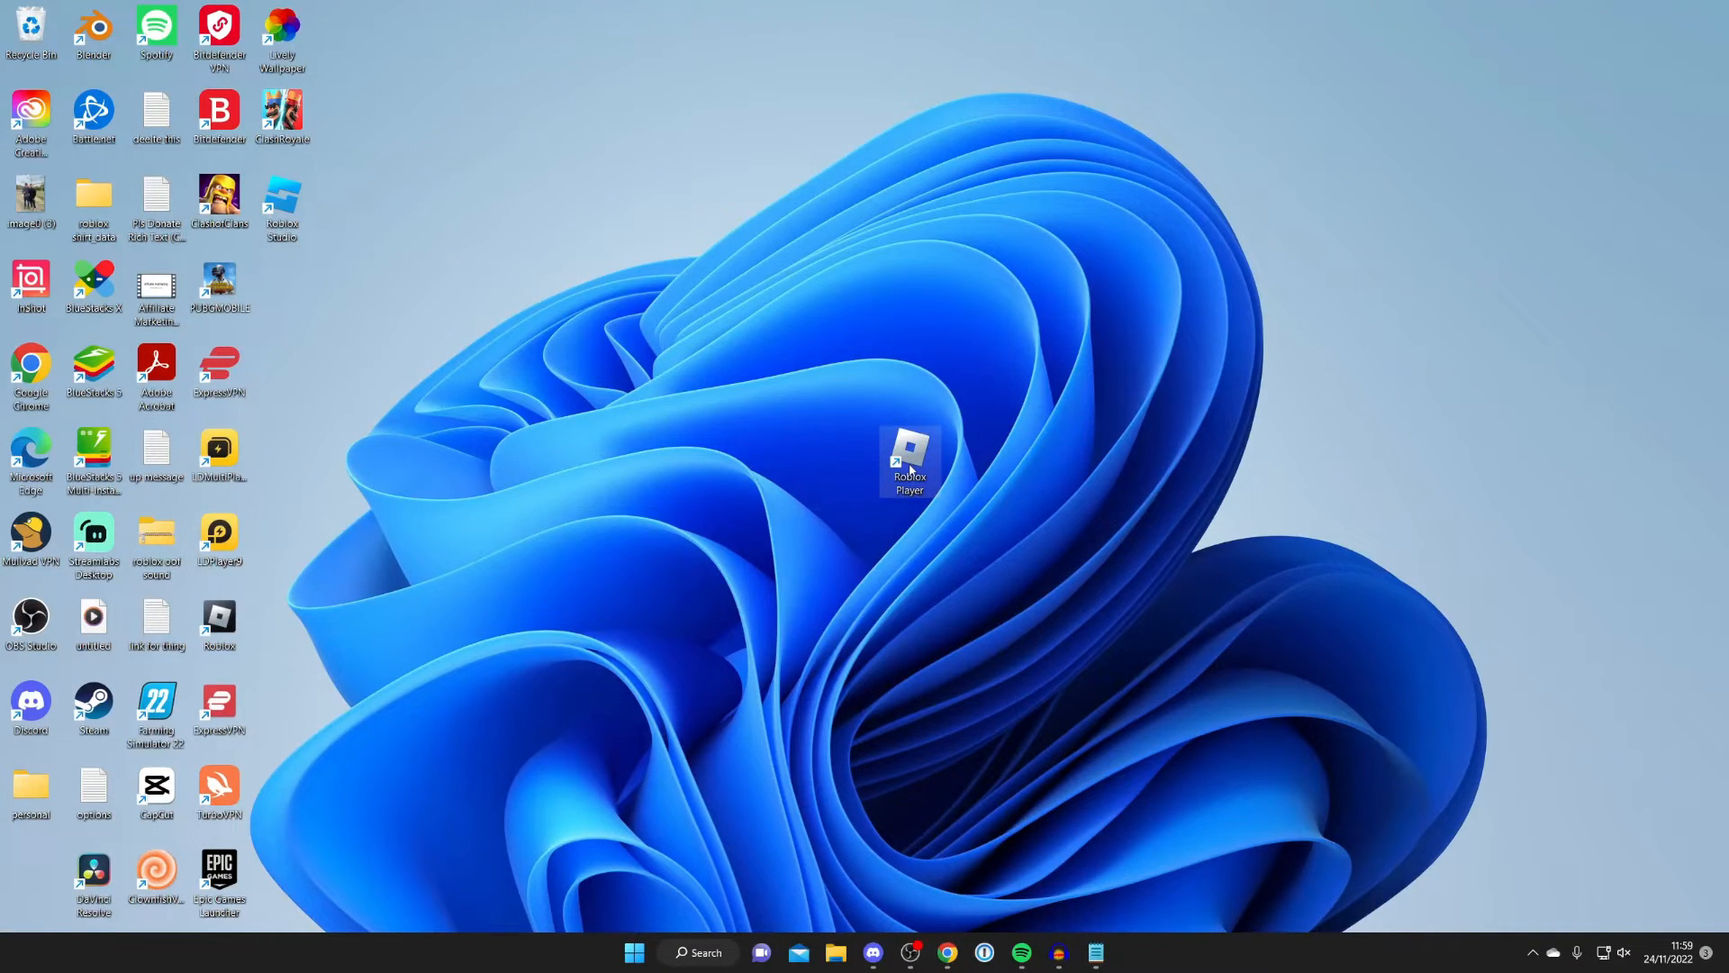
pyautogui.moveTo(910, 463)
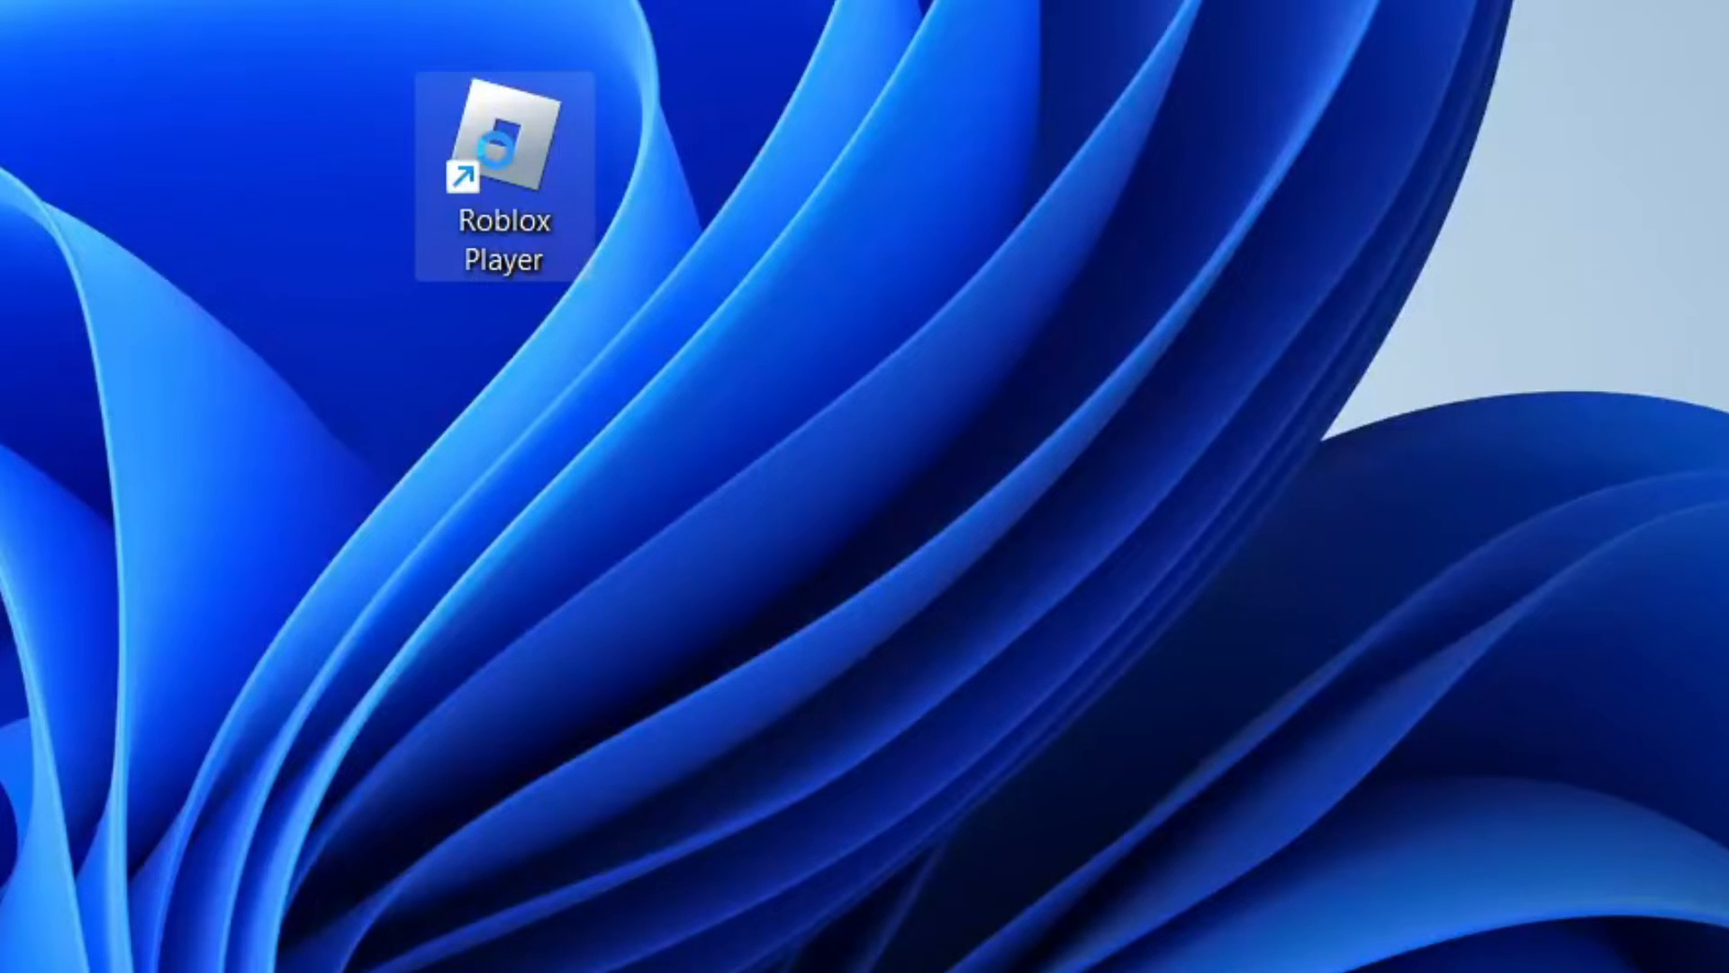
pyautogui.rightClick(504, 171)
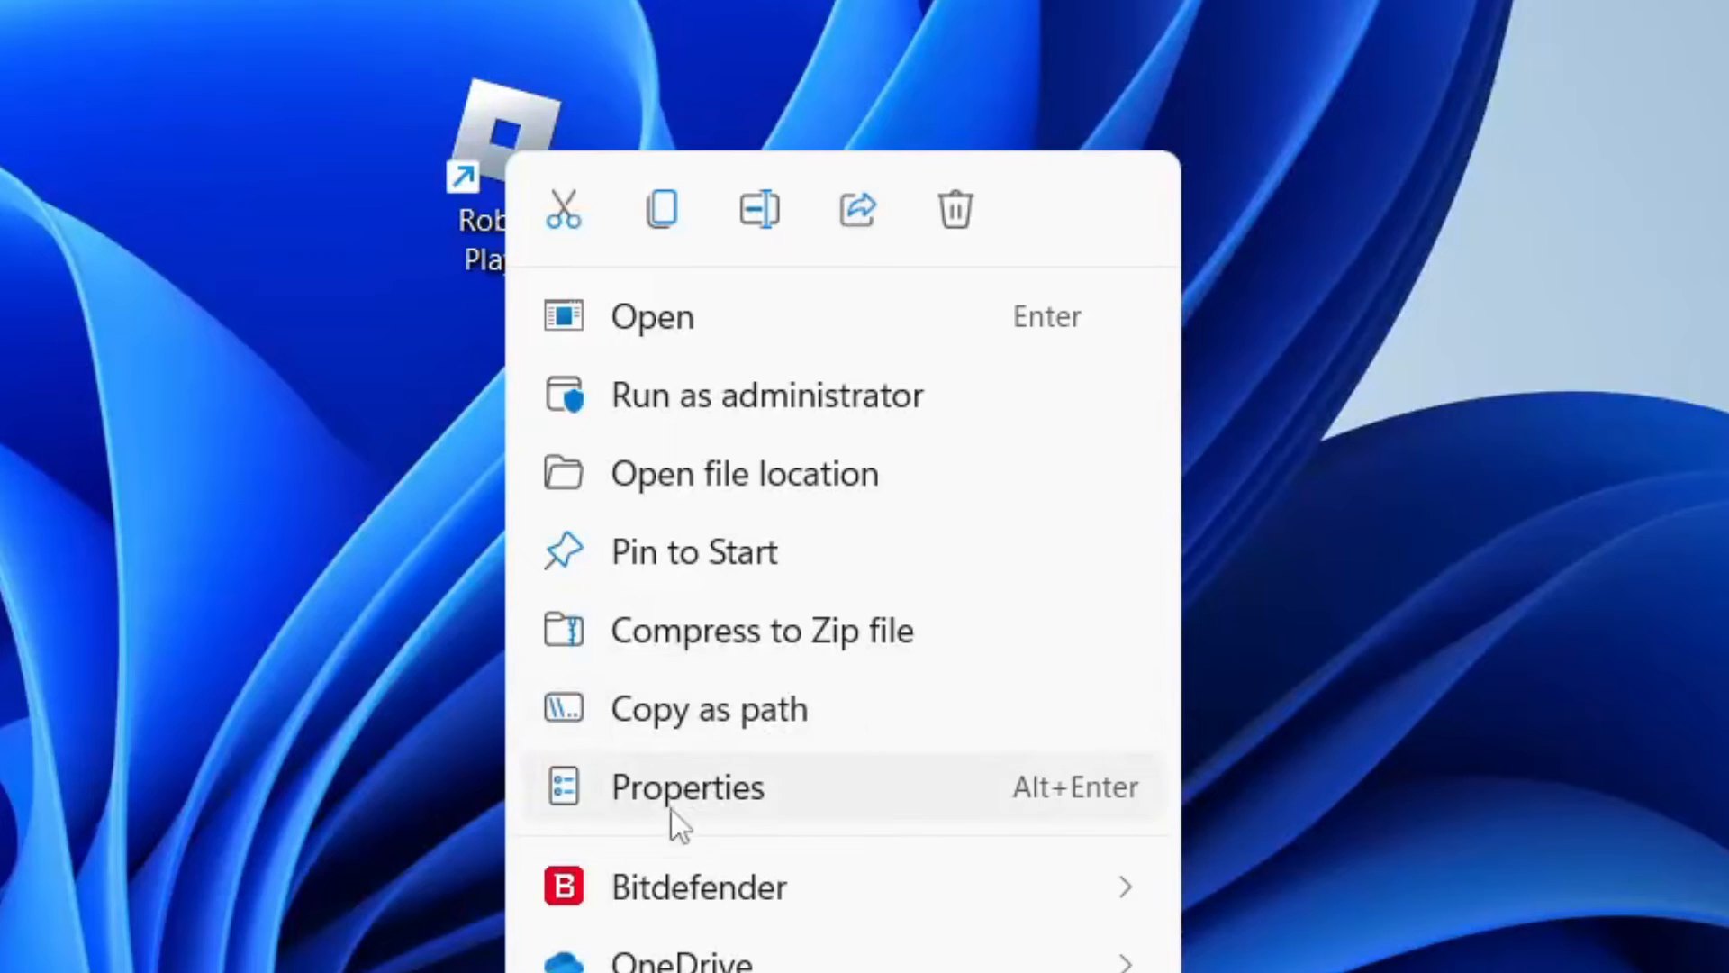
pyautogui.click(687, 786)
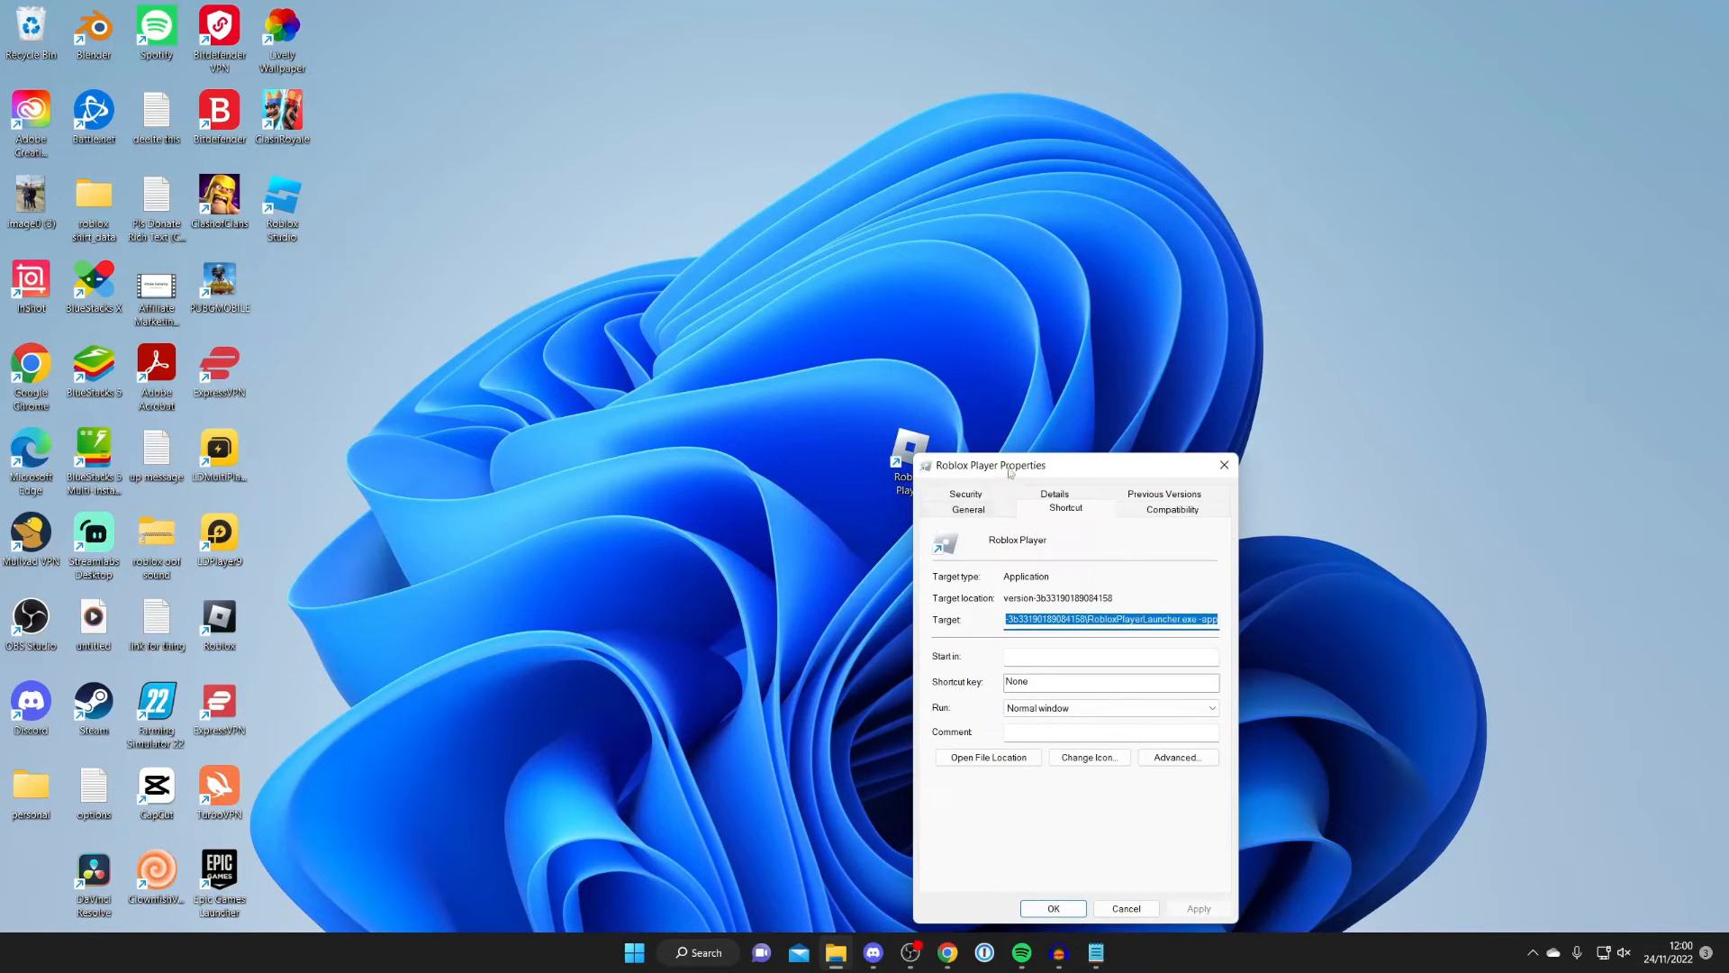
# Reposition the Properties window and launch the compatibility troubleshooter for Roblox Player
pyautogui.moveTo(984, 464); pyautogui.dragTo(834, 297)
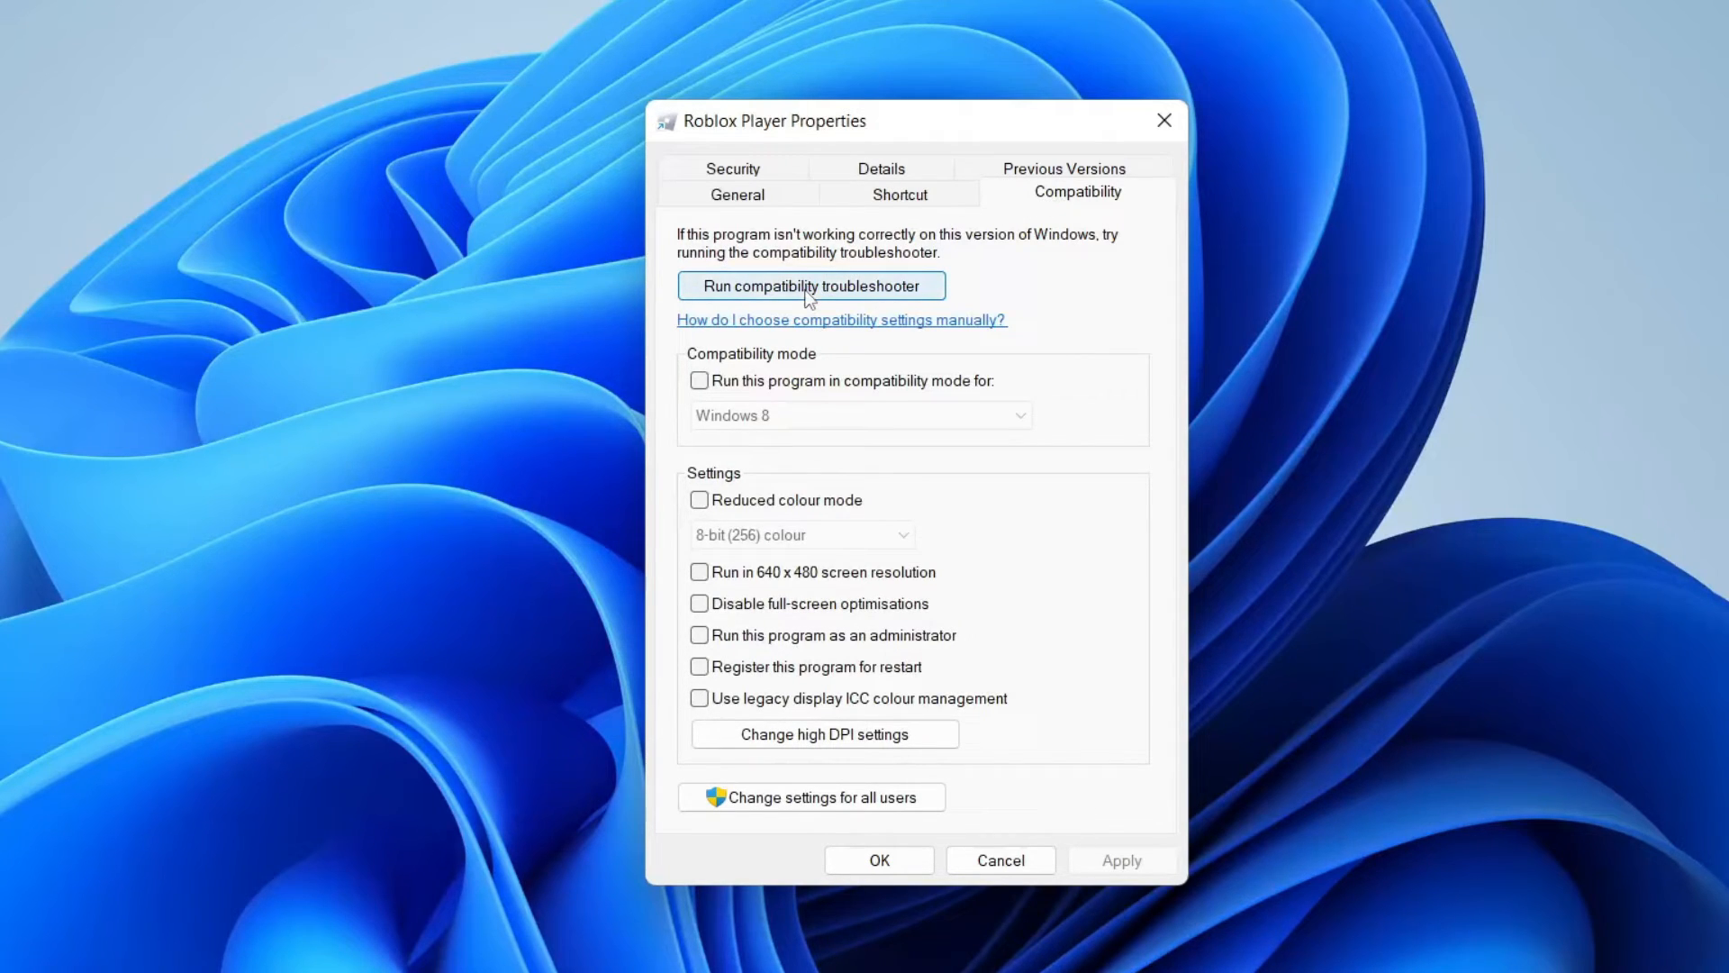
pyautogui.click(810, 286)
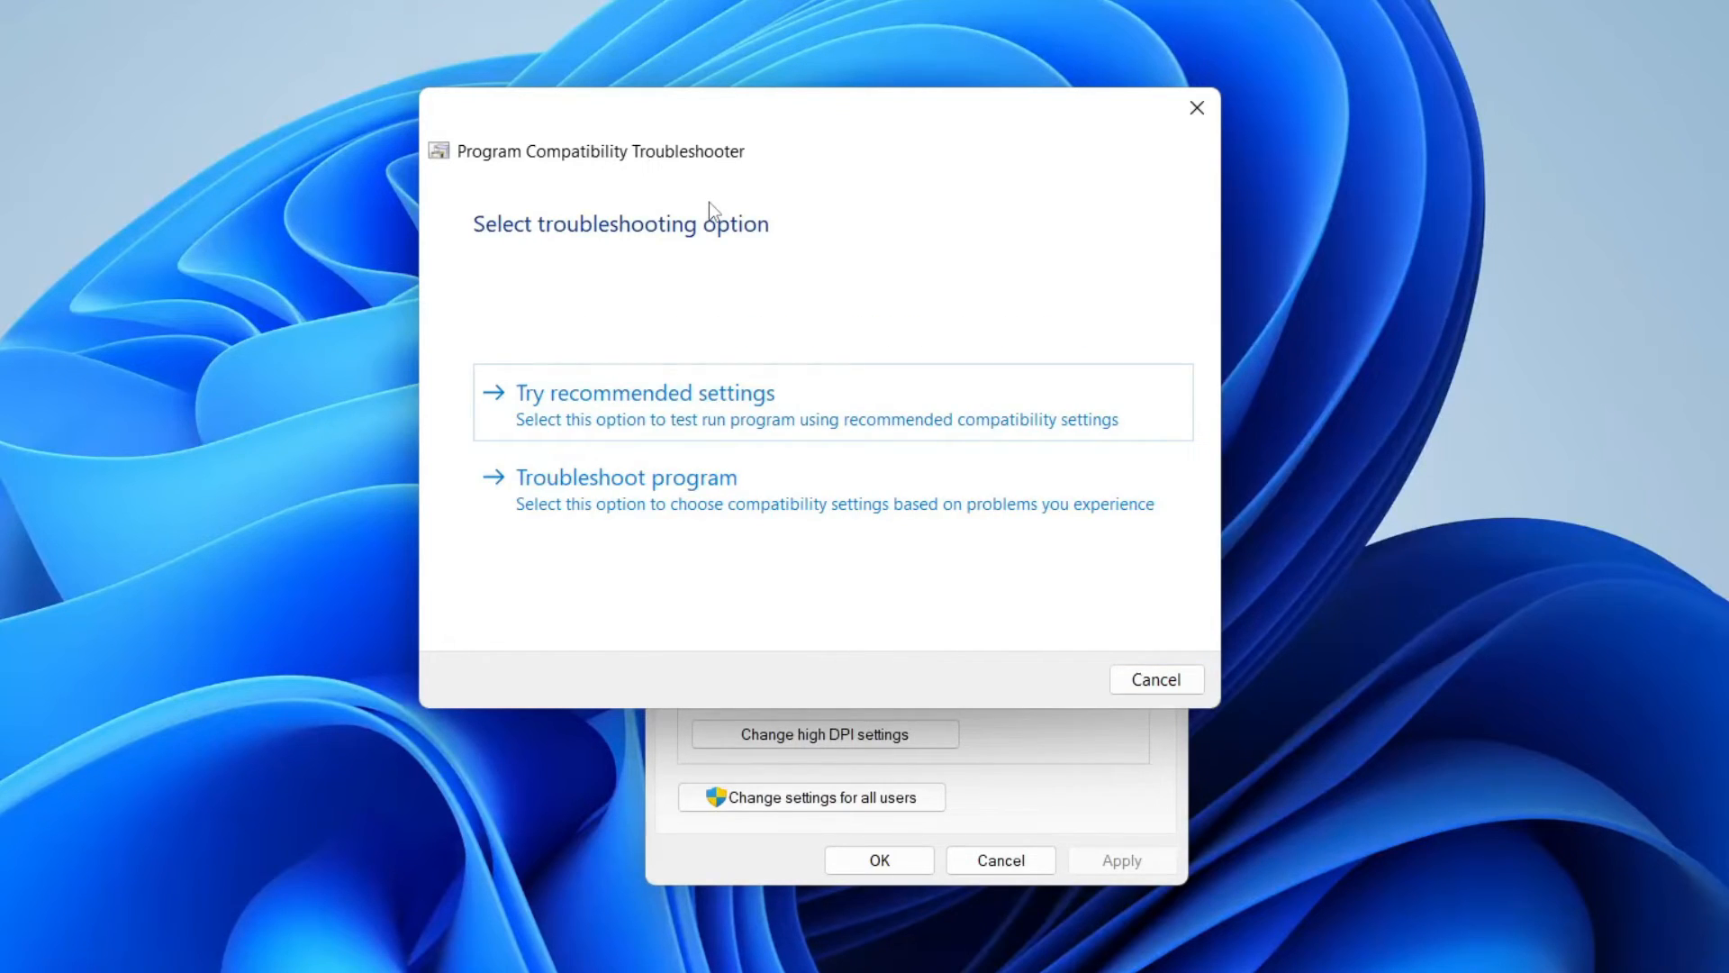
pyautogui.moveTo(722, 265)
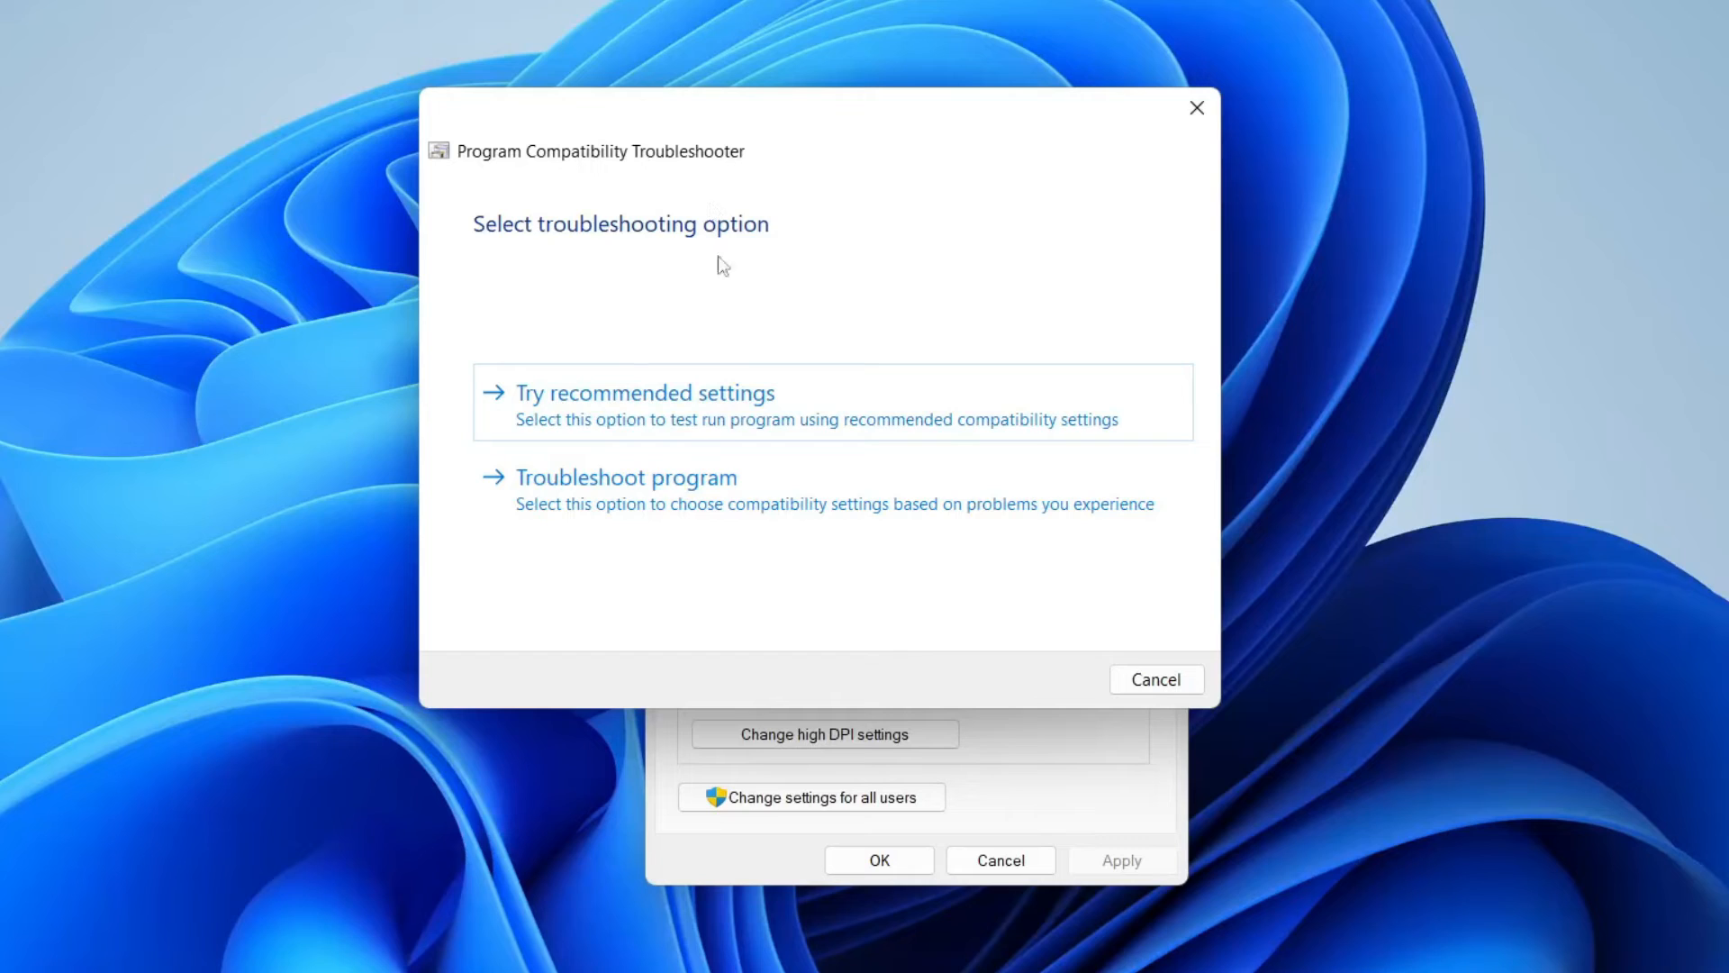
# Test Roblox Player with recommended compatibility settings, then cancel the troubleshooter
pyautogui.click(644, 393)
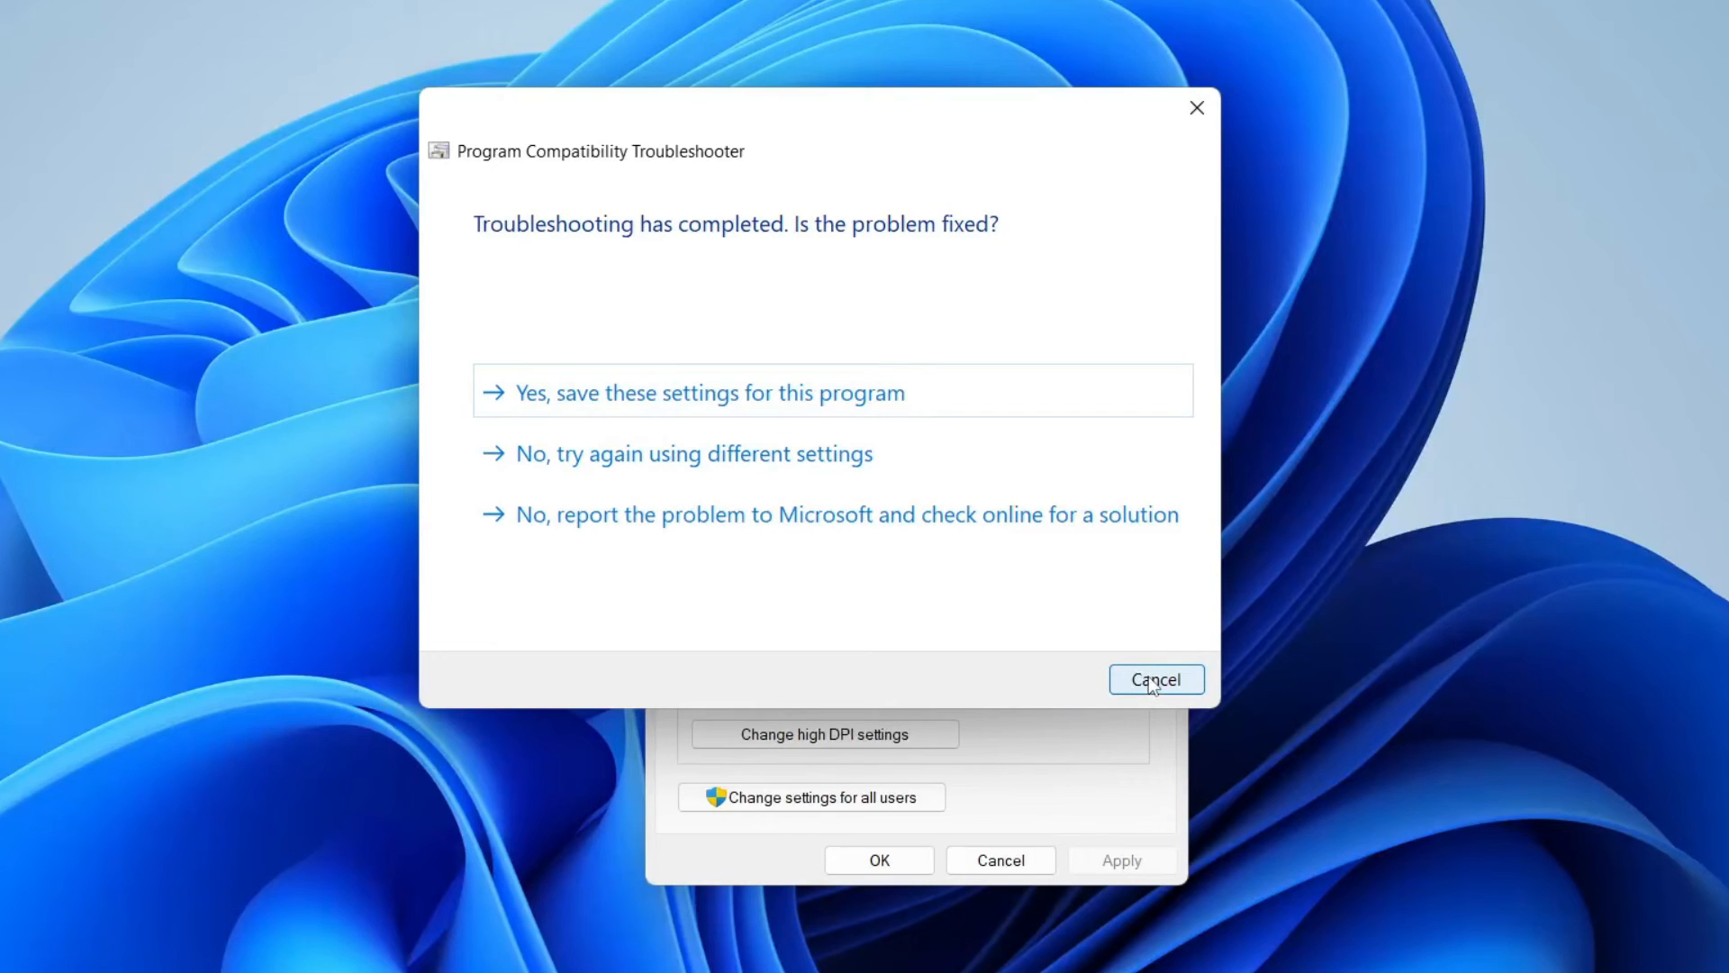
pyautogui.click(1154, 678)
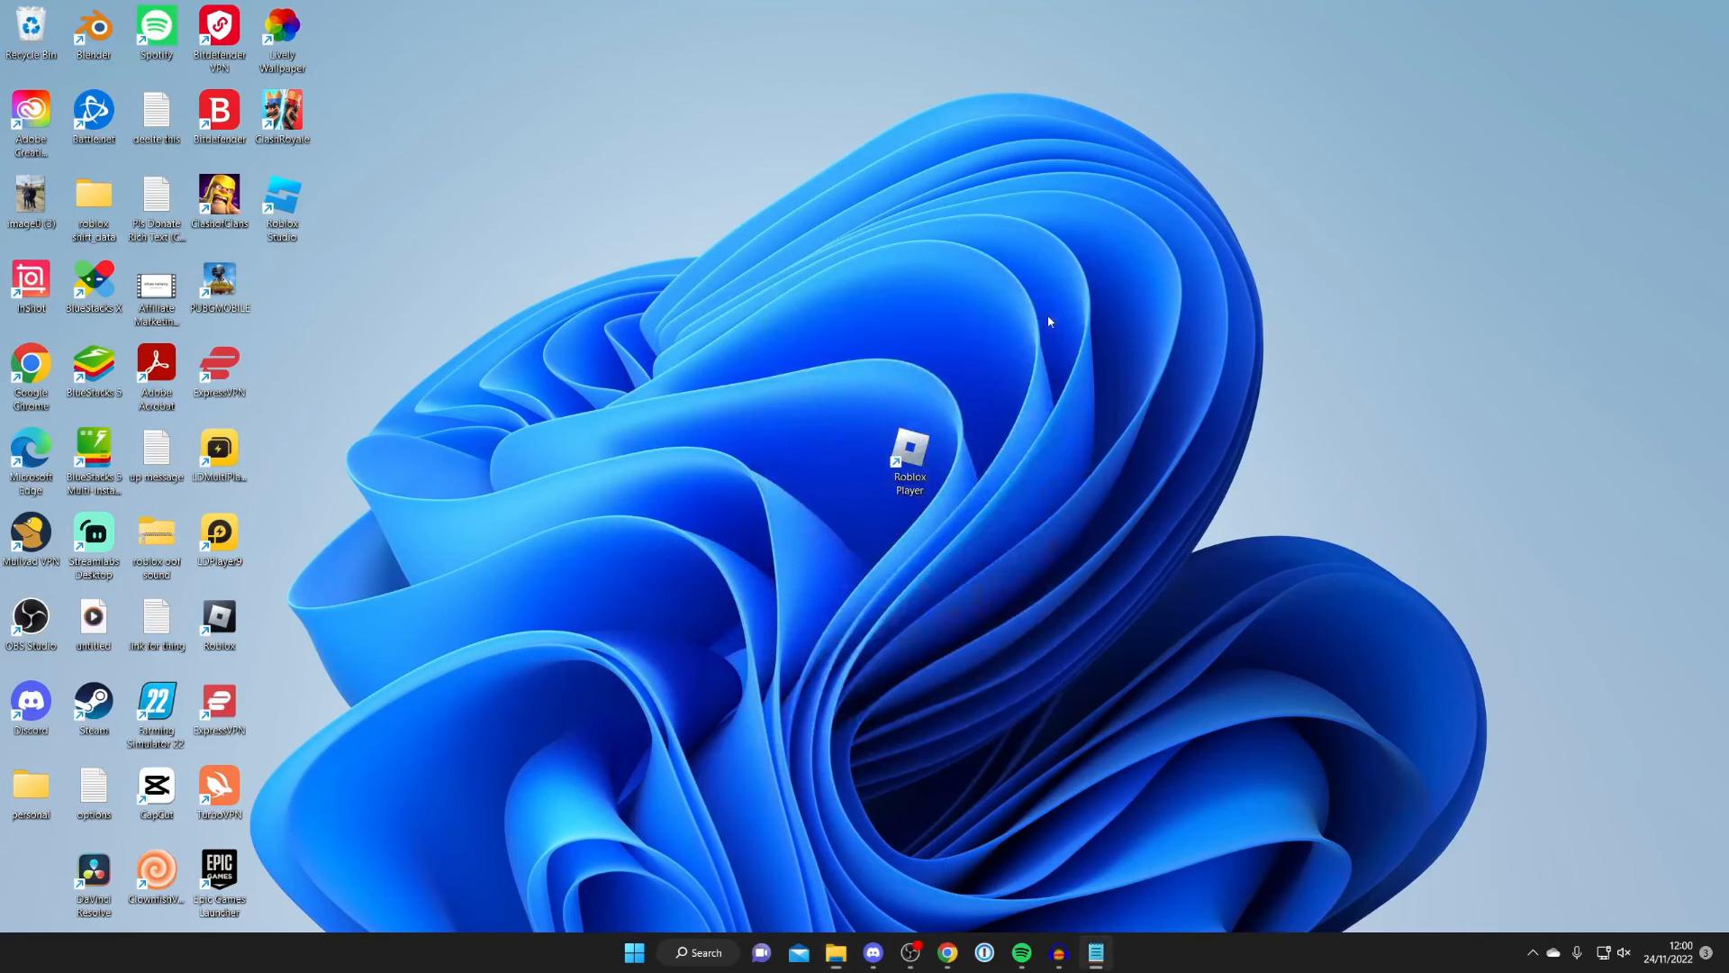